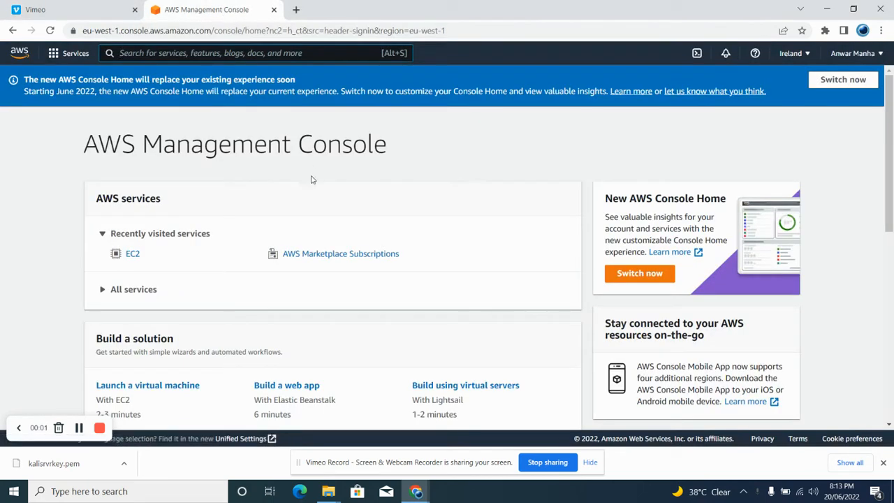
pyautogui.moveTo(132, 254)
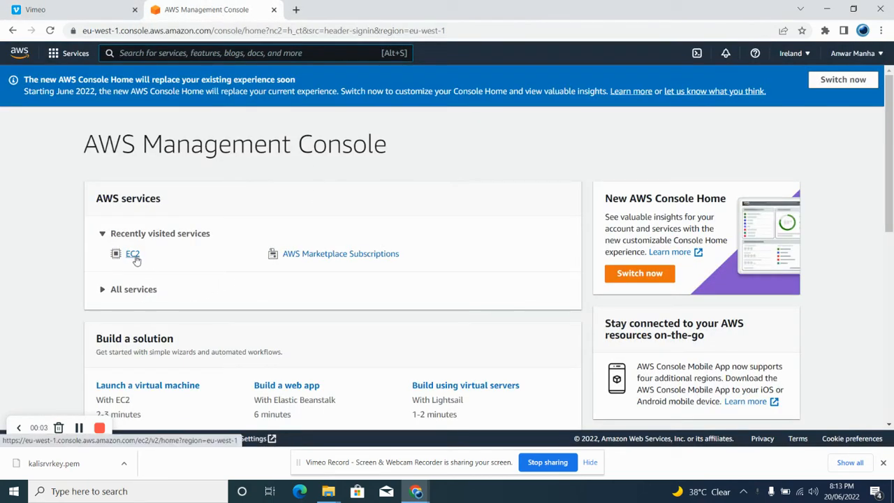
pyautogui.moveTo(290, 70)
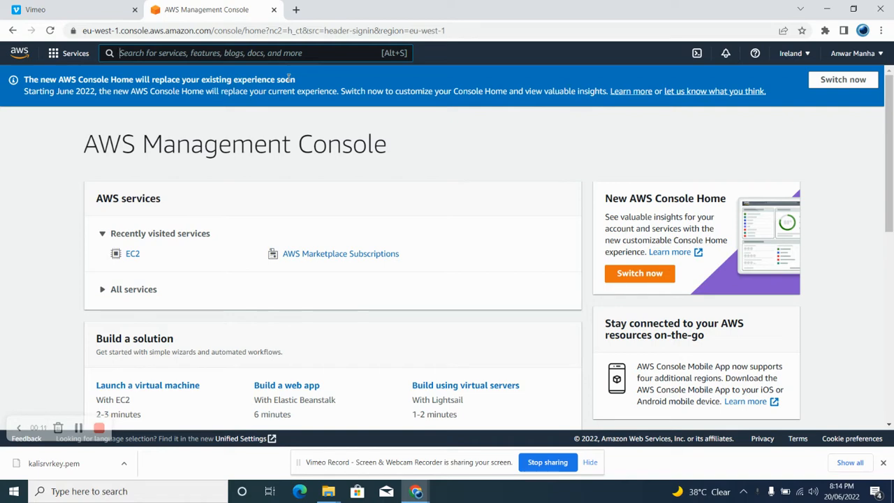
pyautogui.moveTo(158, 276)
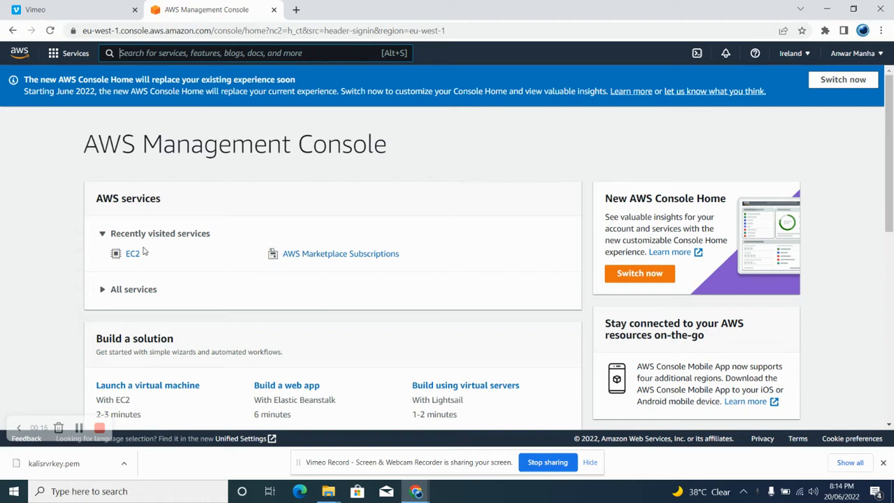
# Open EC2 and view the running instances list, which shows no instances
pyautogui.click(132, 253)
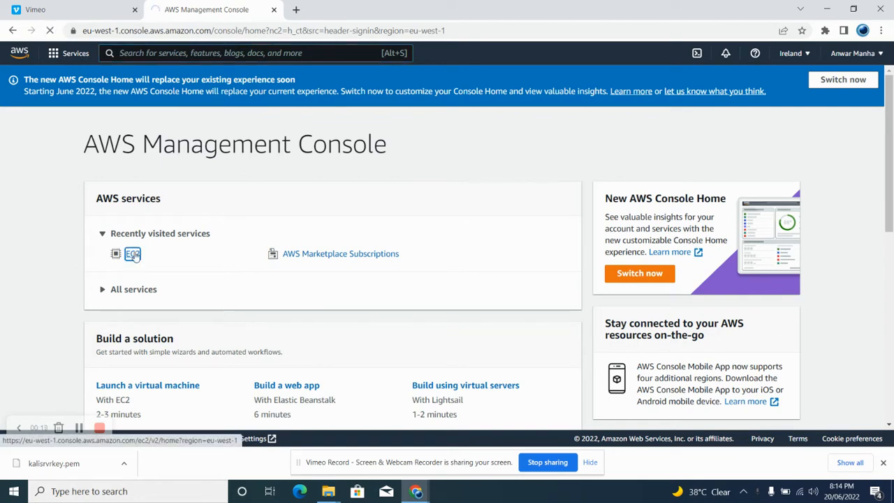
pyautogui.click(132, 253)
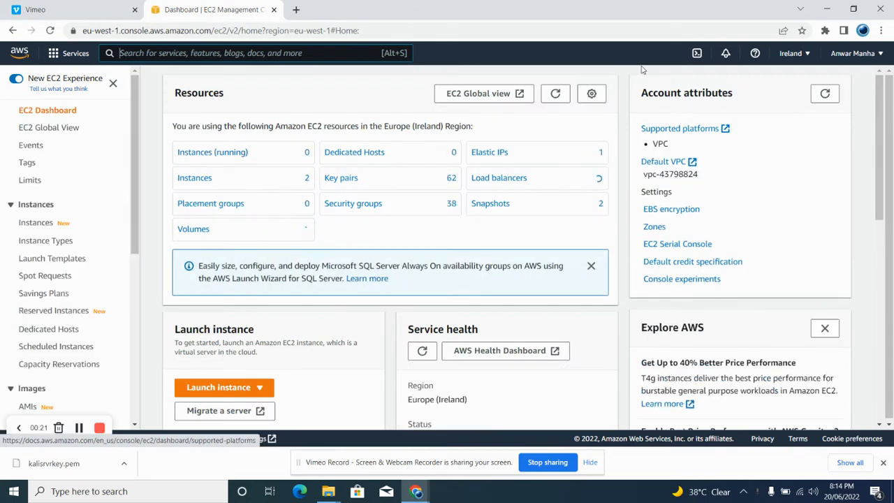
pyautogui.click(212, 152)
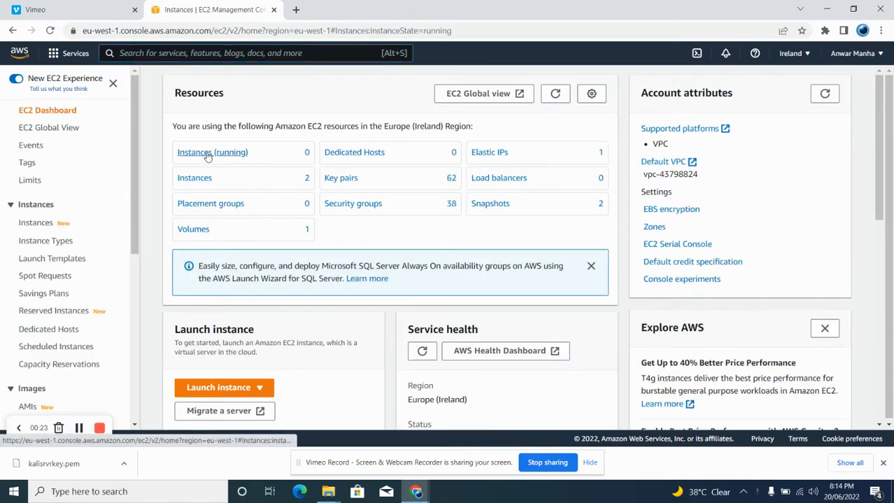
pyautogui.click(213, 151)
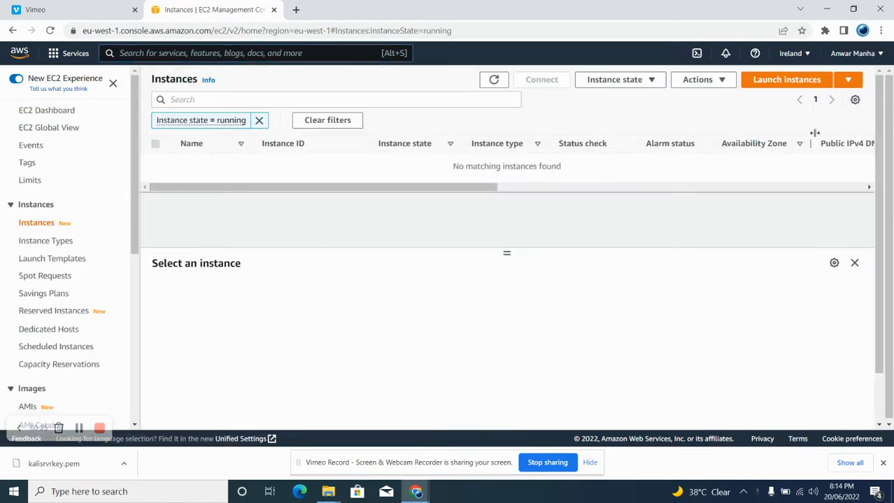
# Start a new instance launch named 'kali' and scroll to the OS images section
pyautogui.click(787, 79)
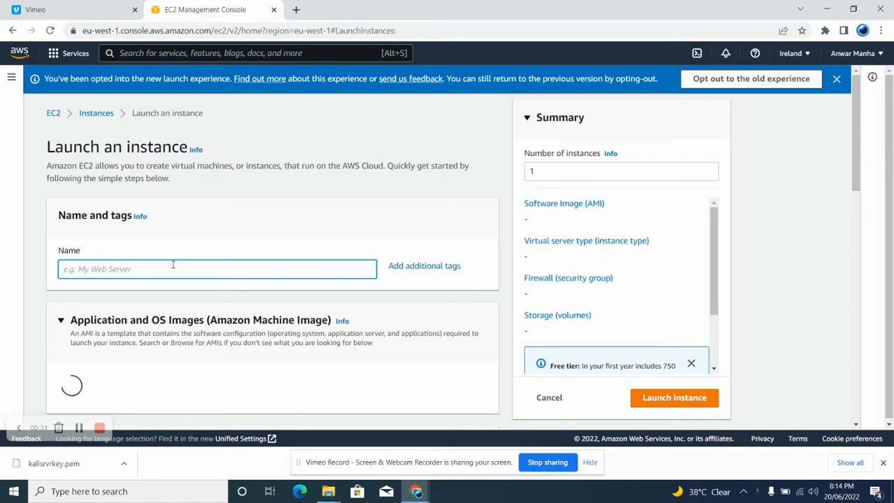
pyautogui.write('kali')
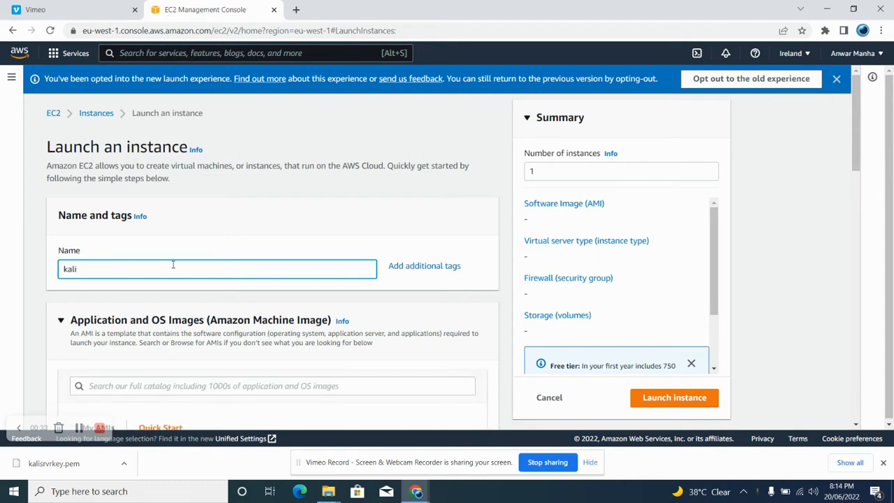
pyautogui.scroll(-3)
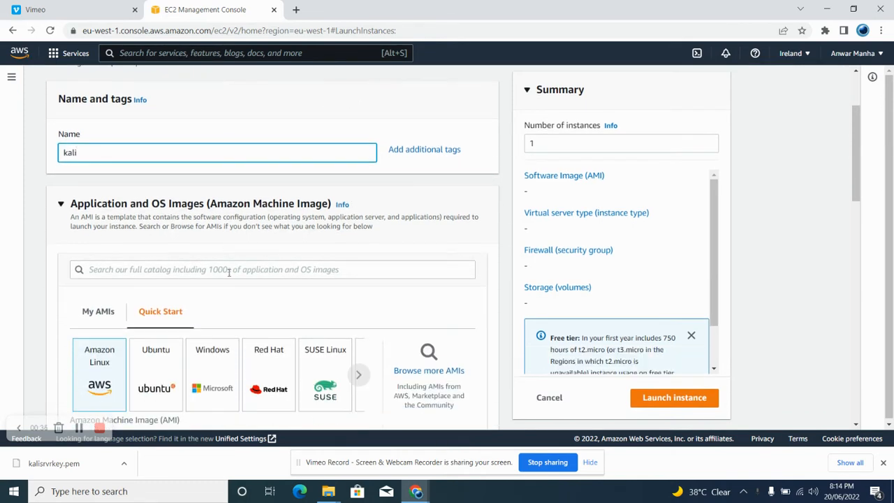
pyautogui.scroll(-3)
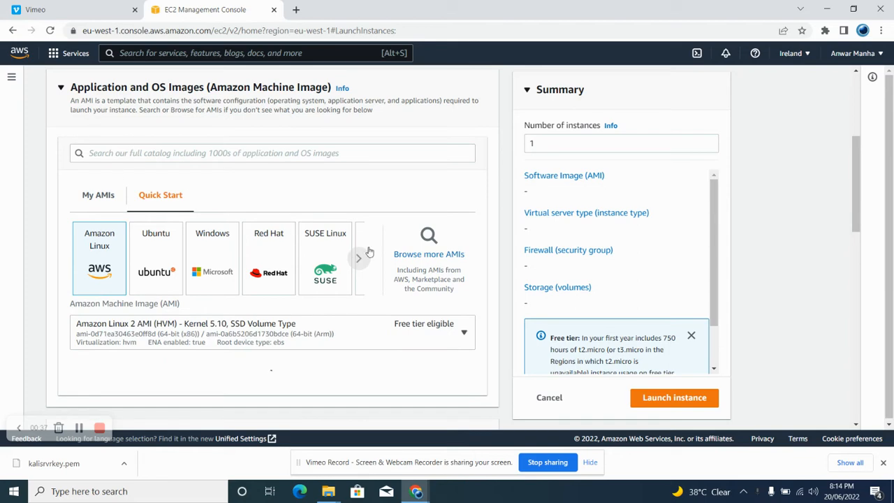
# Search the AWS Marketplace AMIs for 'kali', listing 13 images with Kali Linux first
pyautogui.click(428, 254)
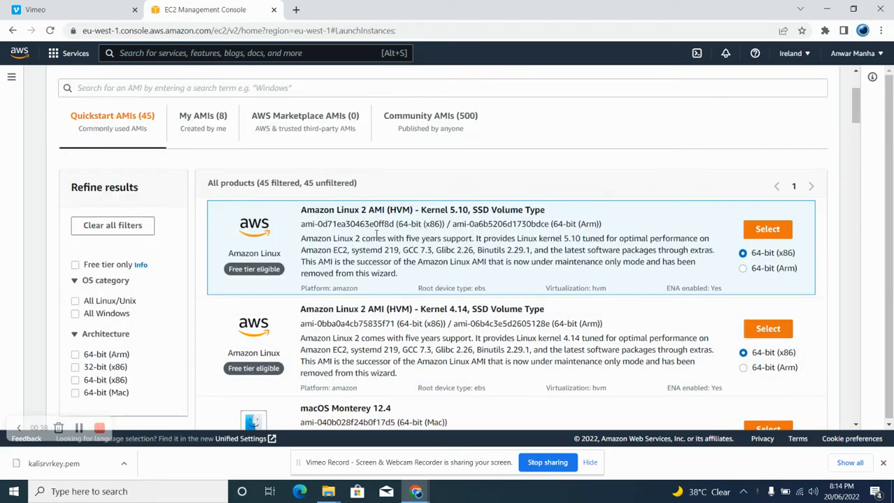
pyautogui.click(305, 115)
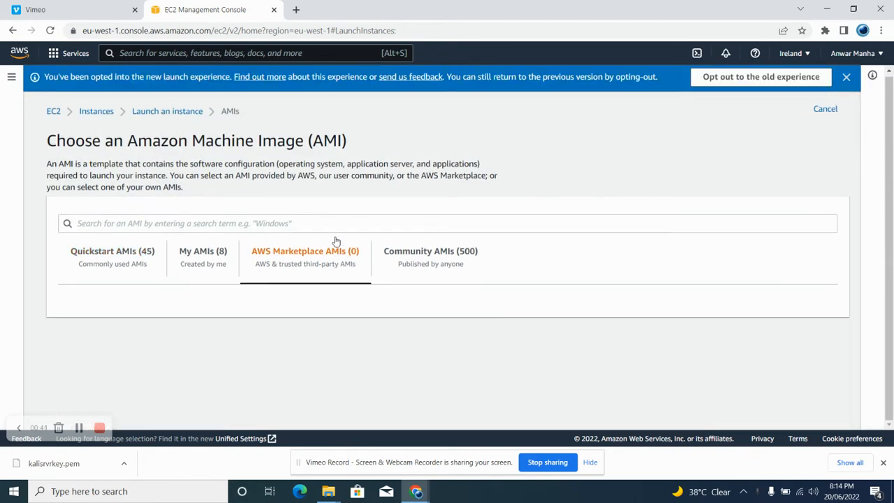
pyautogui.moveTo(343, 274)
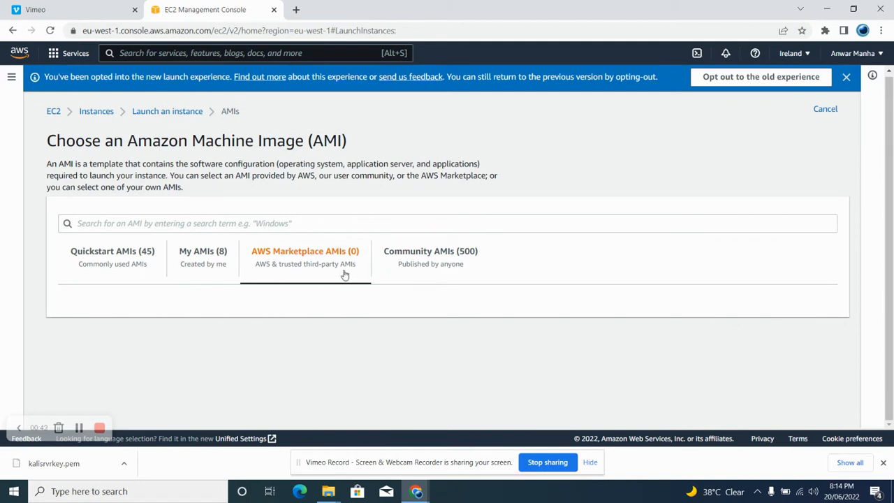
pyautogui.click(305, 255)
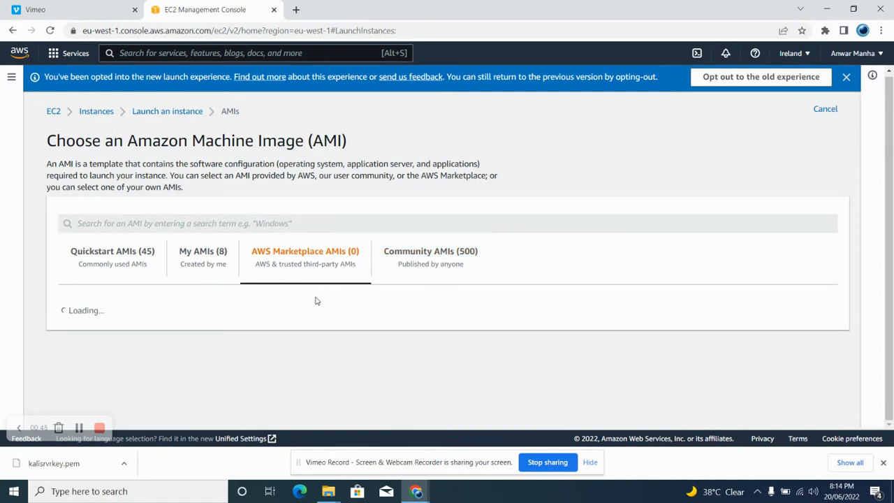
pyautogui.moveTo(329, 306)
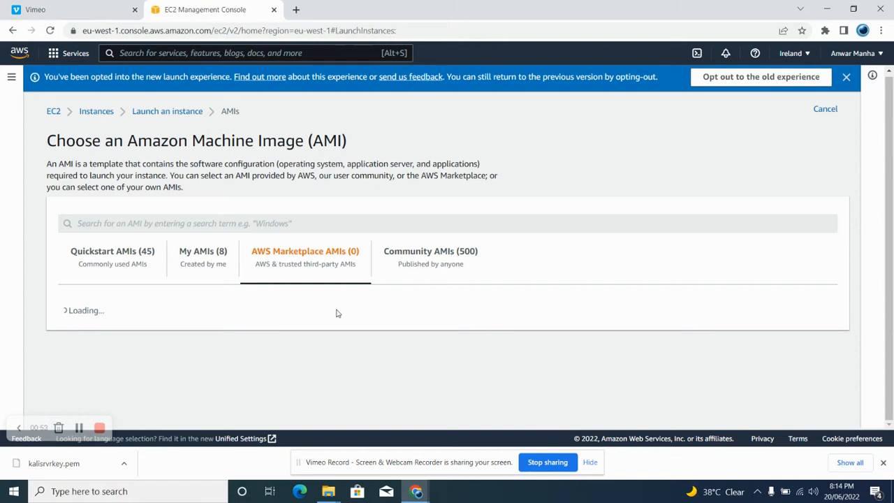
pyautogui.moveTo(333, 318)
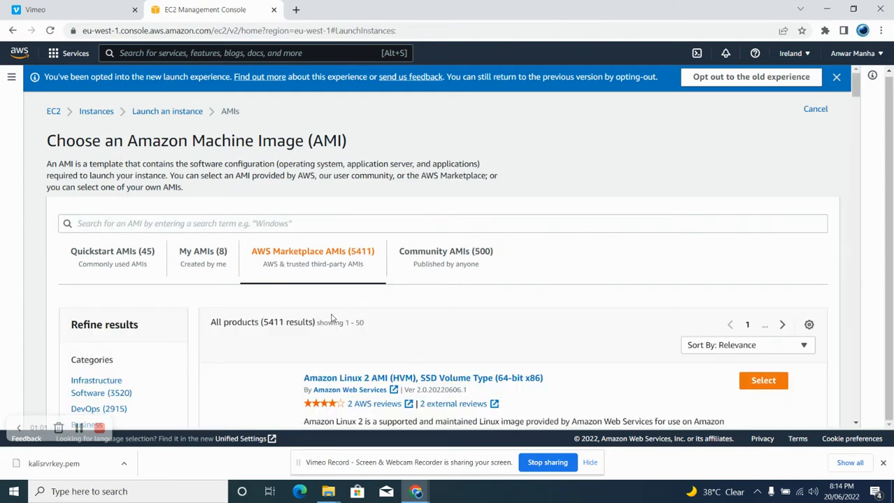
pyautogui.click(443, 223)
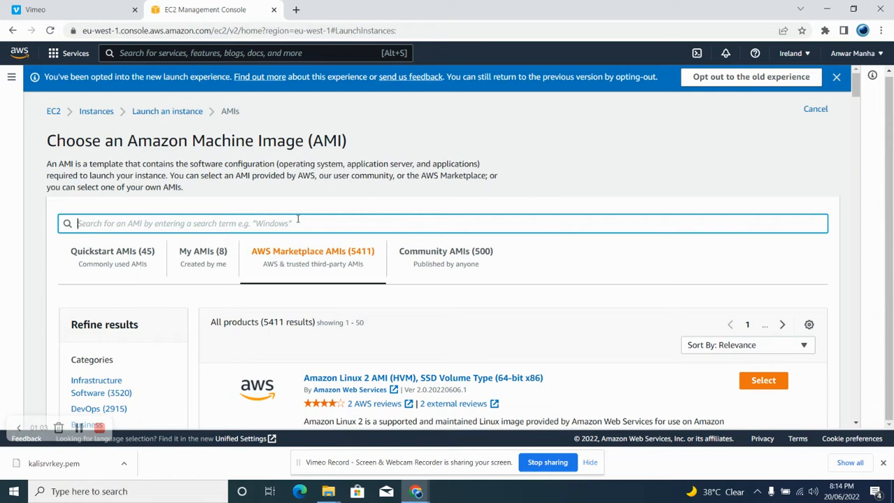
pyautogui.write('kali')
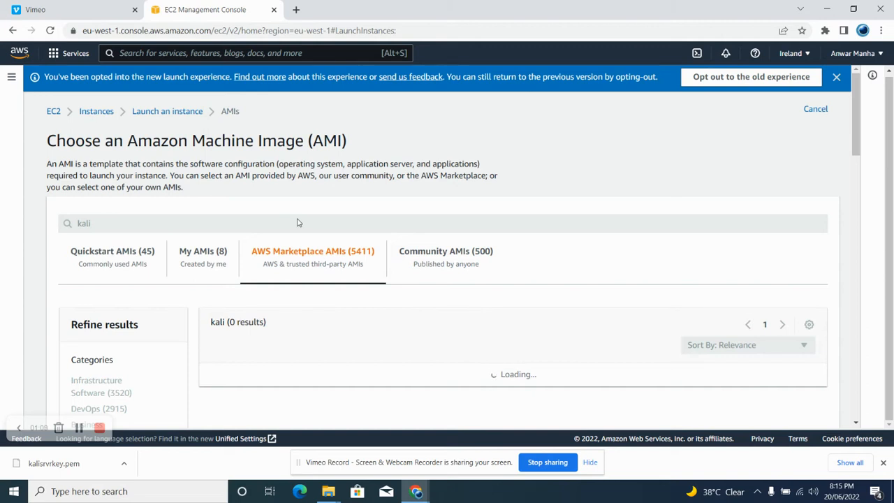
pyautogui.moveTo(321, 252)
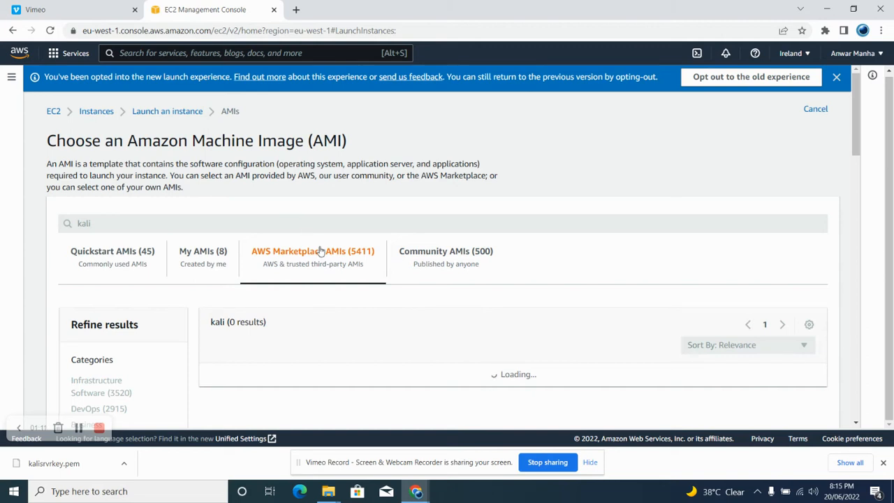
pyautogui.moveTo(533, 321)
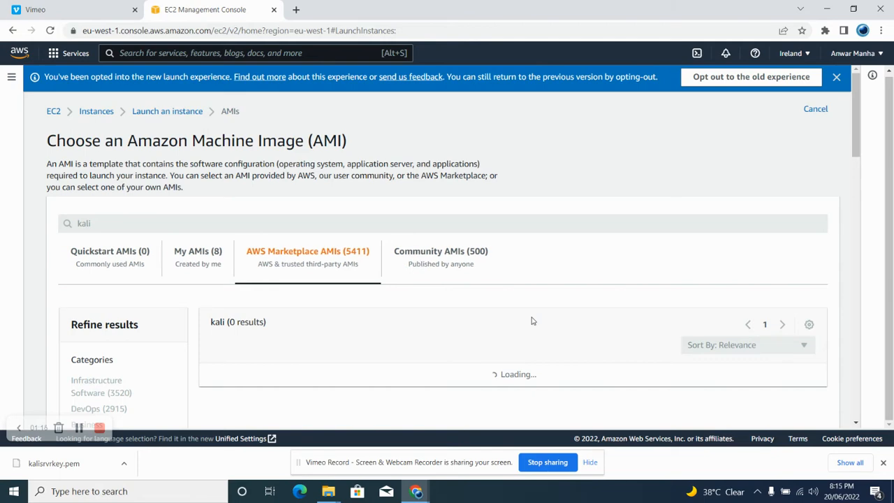
pyautogui.scroll(-3)
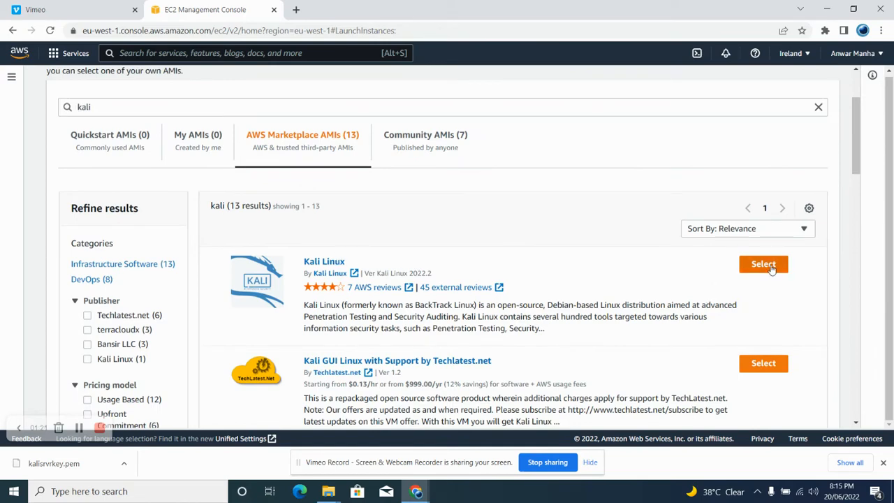
# Select the Kali Linux Marketplace AMI ($0.046/hr) and confirm it with Continue
pyautogui.click(763, 264)
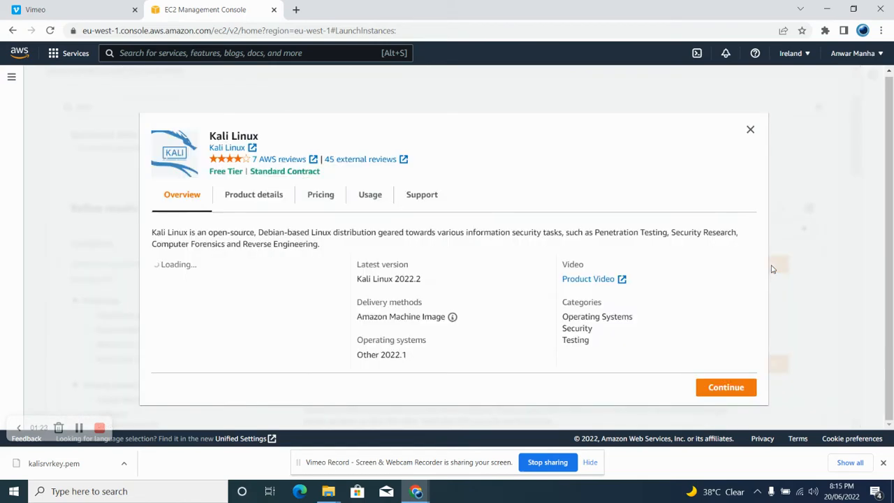
pyautogui.moveTo(217, 267)
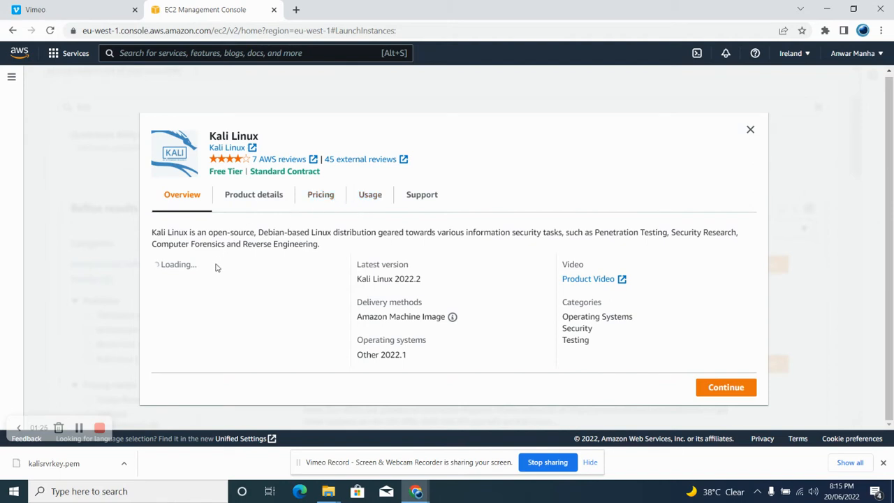
pyautogui.moveTo(346, 302)
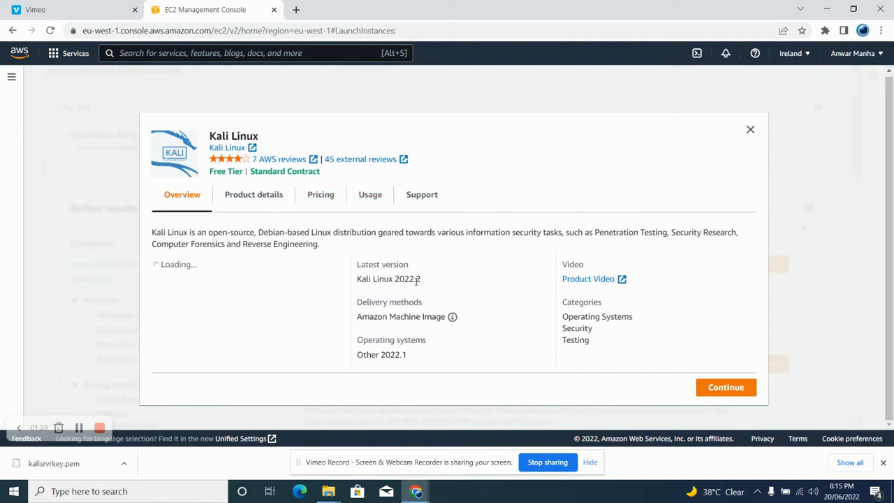
pyautogui.moveTo(404, 297)
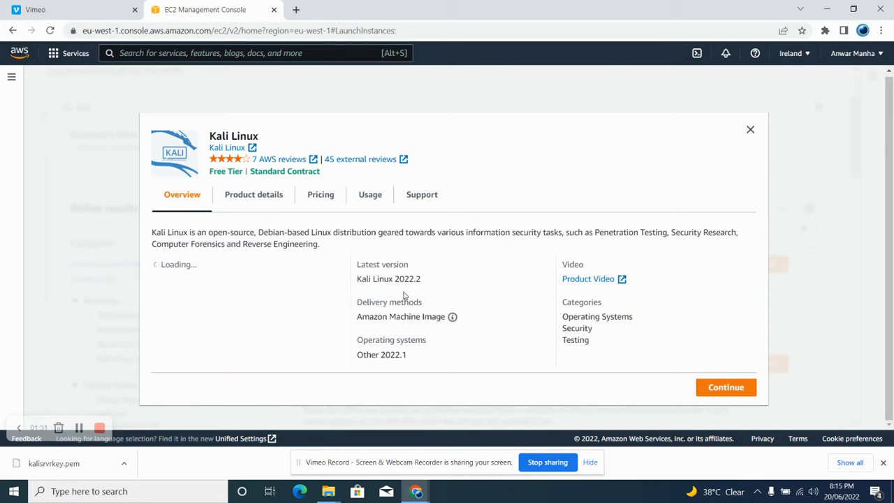
pyautogui.moveTo(180, 275)
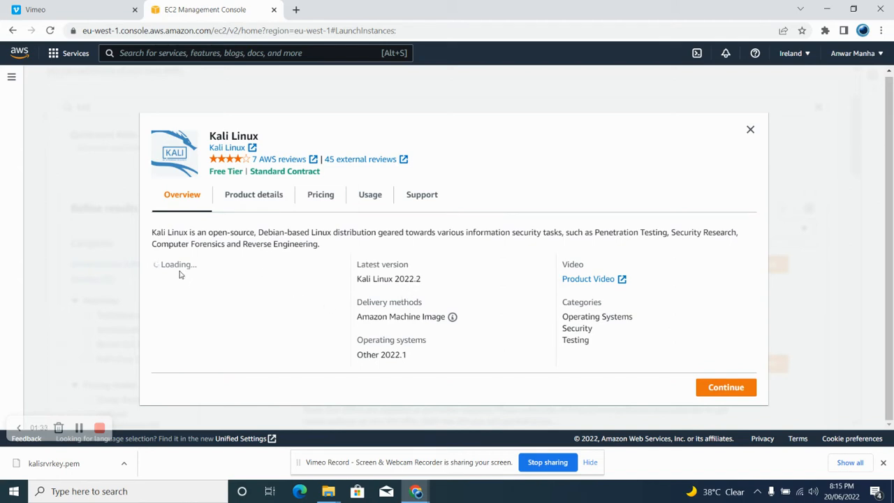
pyautogui.moveTo(311, 256)
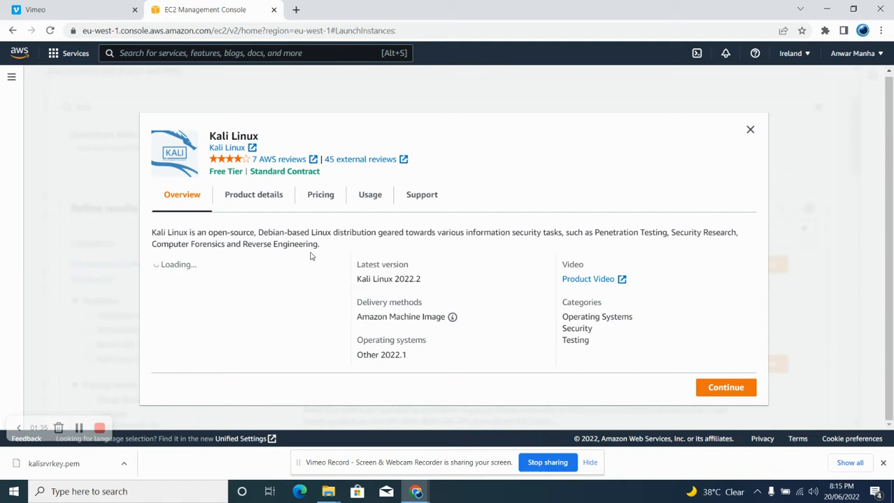
pyautogui.moveTo(726, 387)
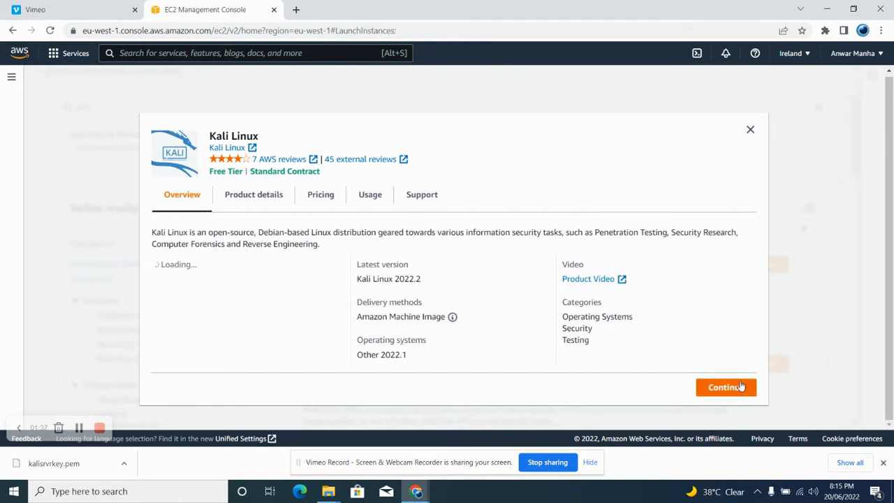
pyautogui.moveTo(231, 224)
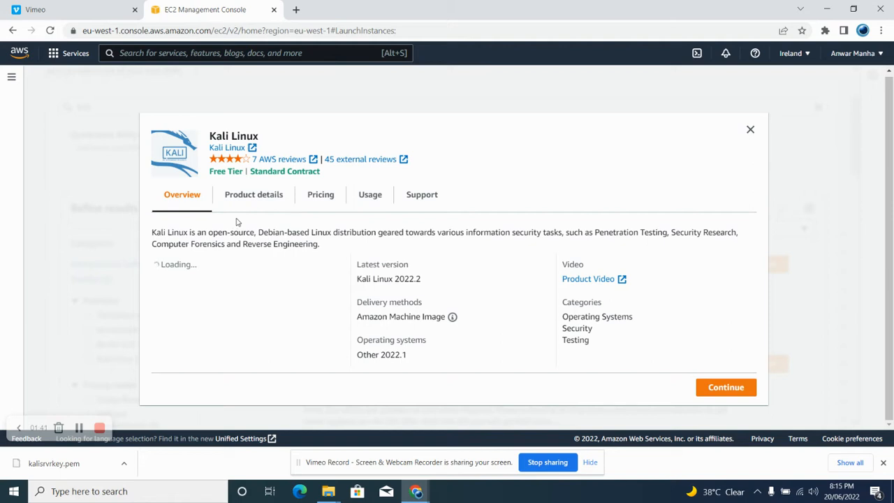
pyautogui.moveTo(727, 387)
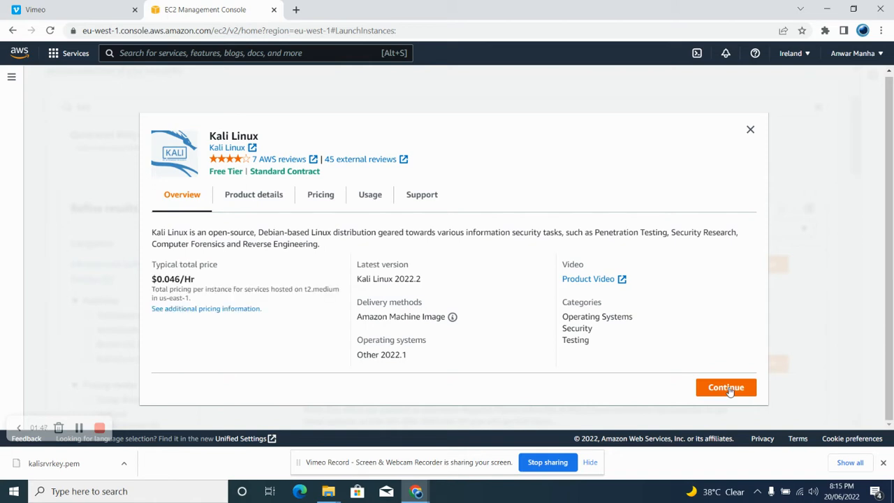
pyautogui.moveTo(531, 335)
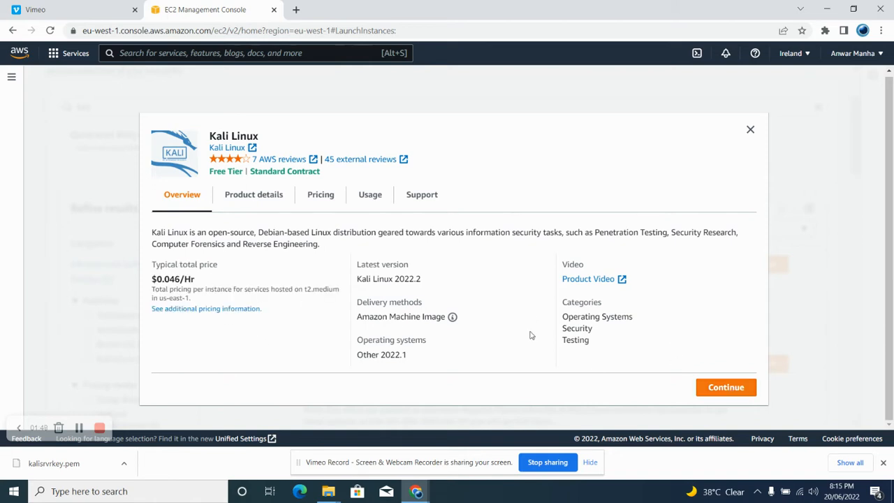
pyautogui.click(751, 129)
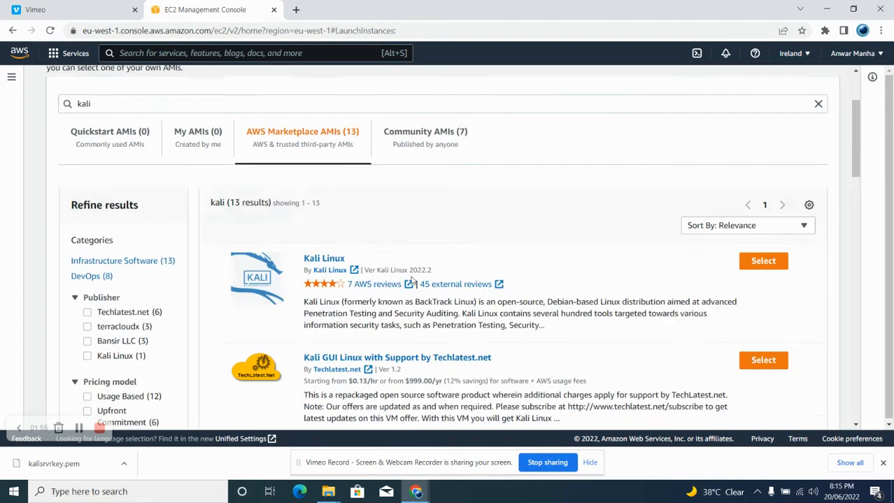
pyautogui.click(763, 260)
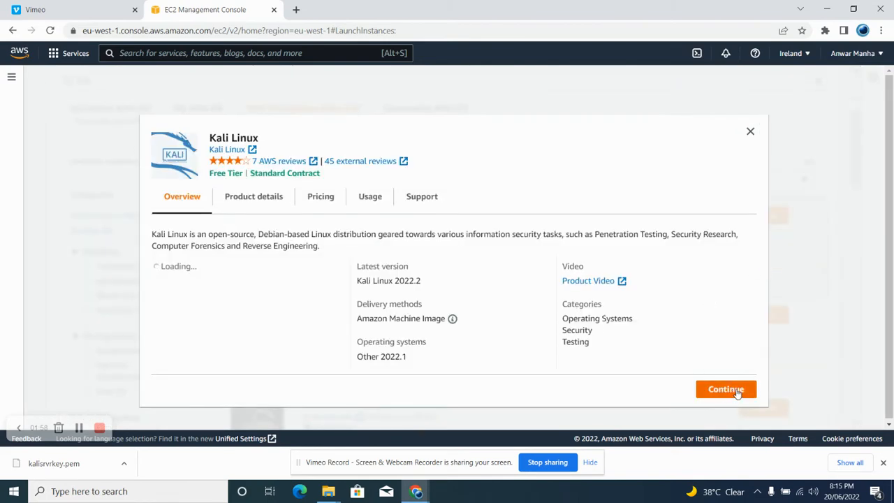
pyautogui.click(726, 389)
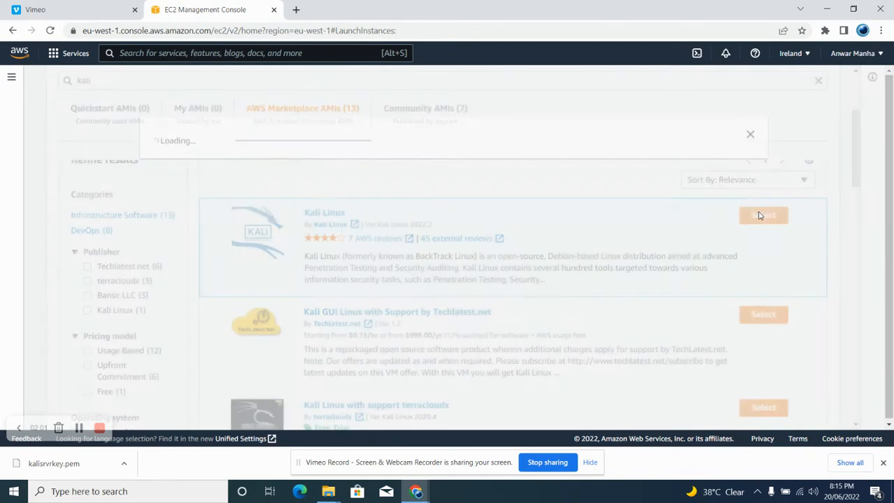
# Apply the Kali Linux image to the launch form and review its settings
pyautogui.click(763, 215)
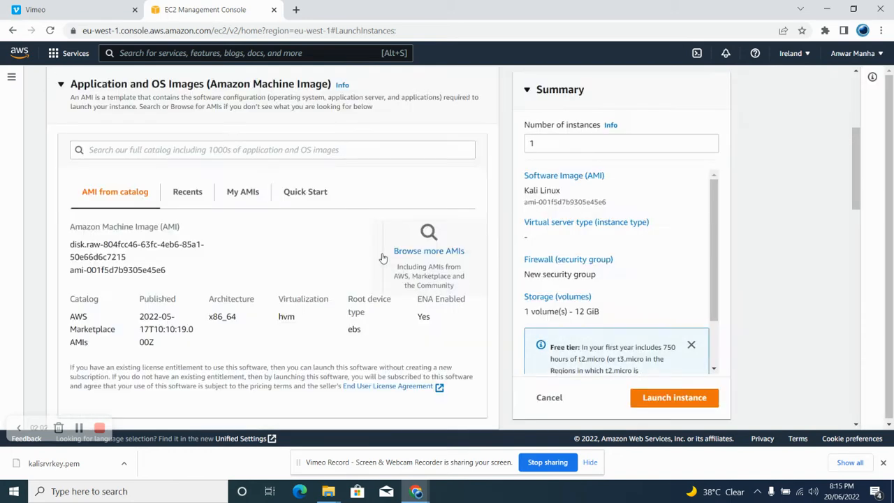
pyautogui.moveTo(283, 242)
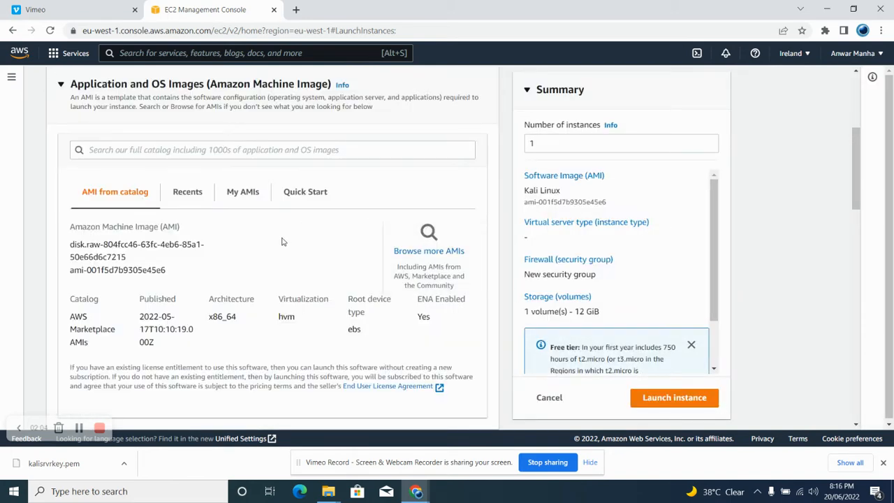
pyautogui.scroll(-3)
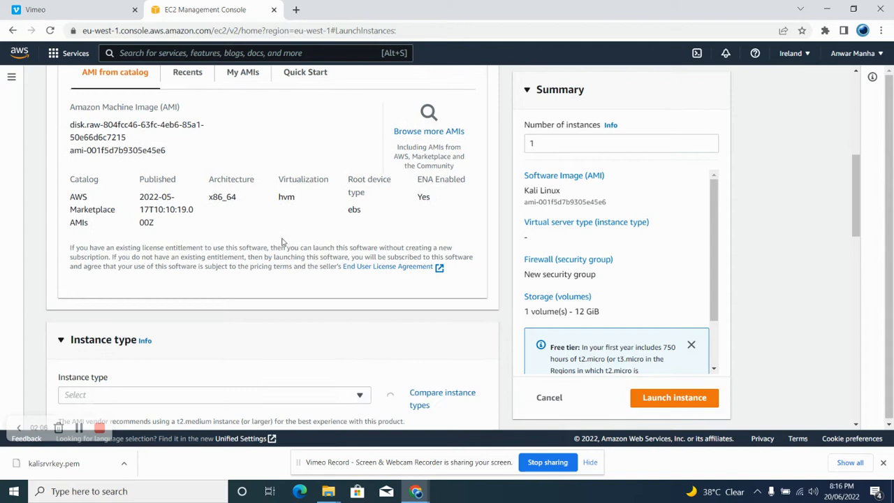
pyautogui.scroll(-3)
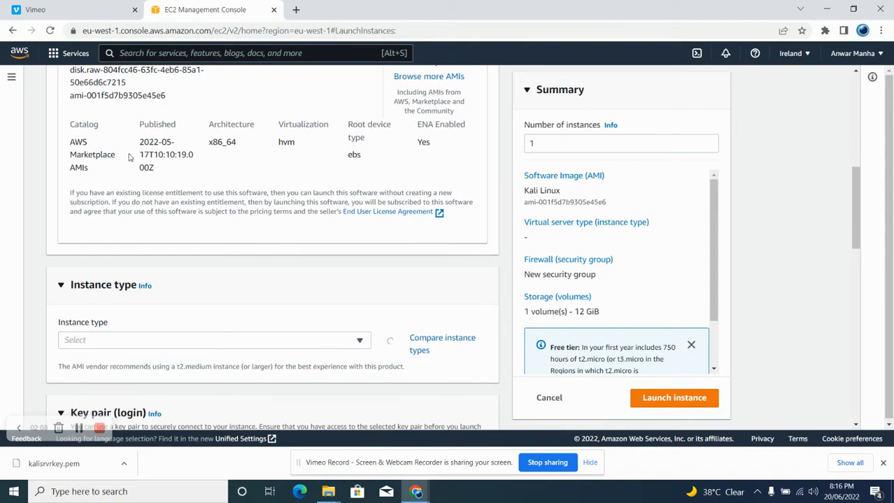
pyautogui.scroll(3)
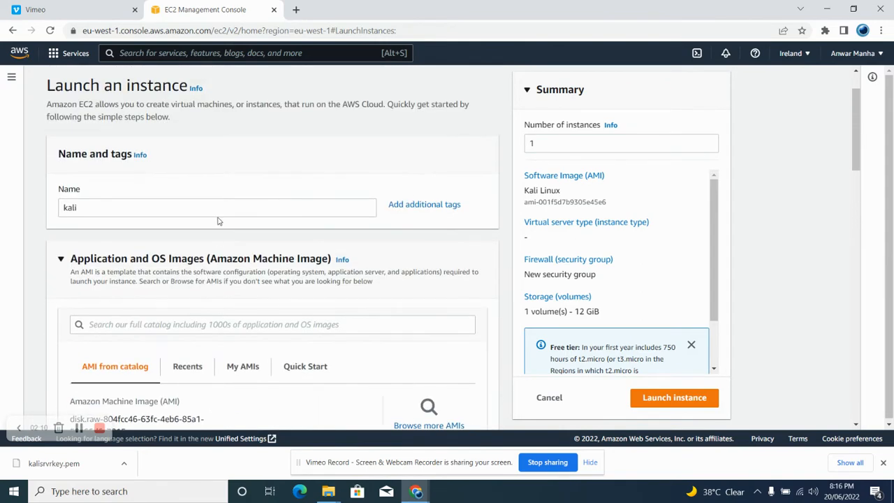
pyautogui.scroll(-3)
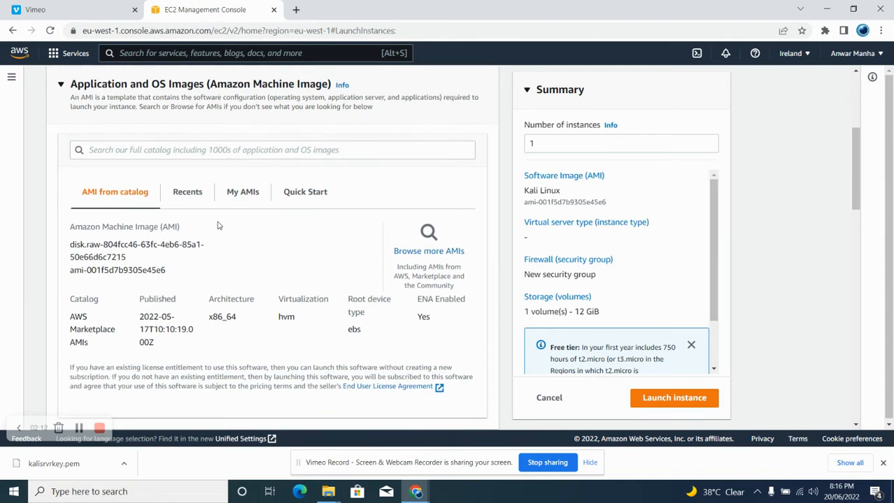
pyautogui.scroll(-3)
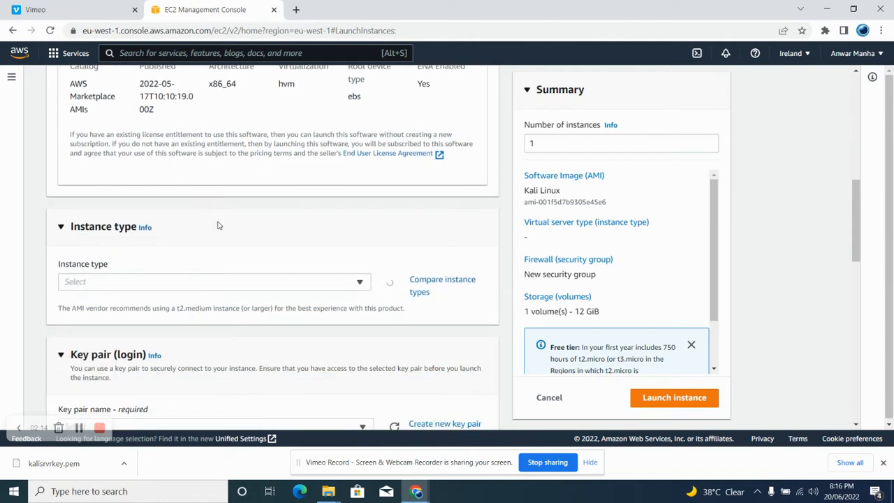
pyautogui.scroll(-3)
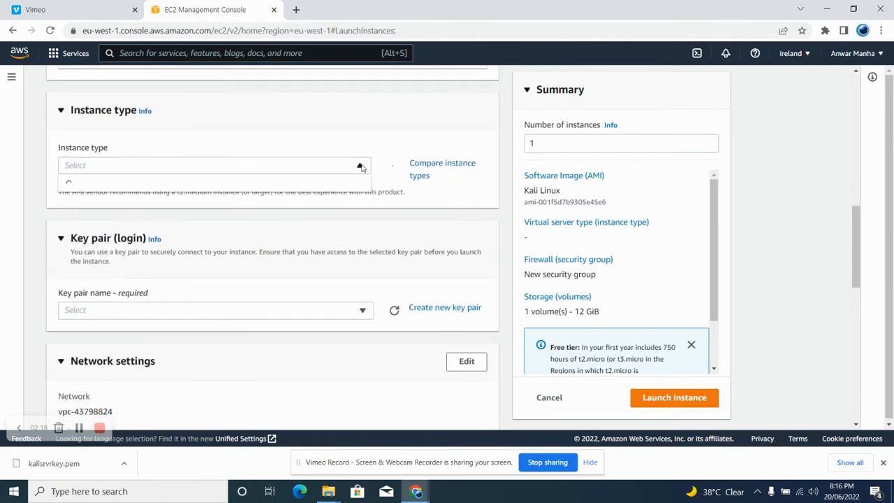
pyautogui.scroll(3)
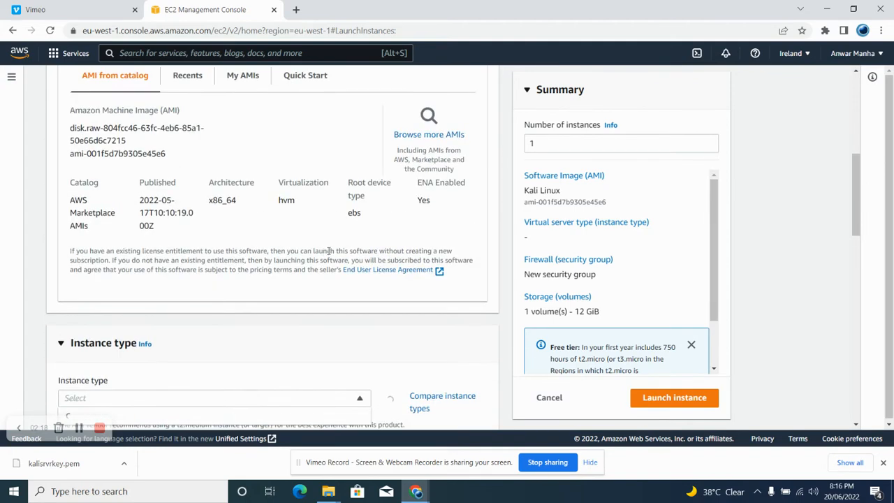
pyautogui.scroll(3)
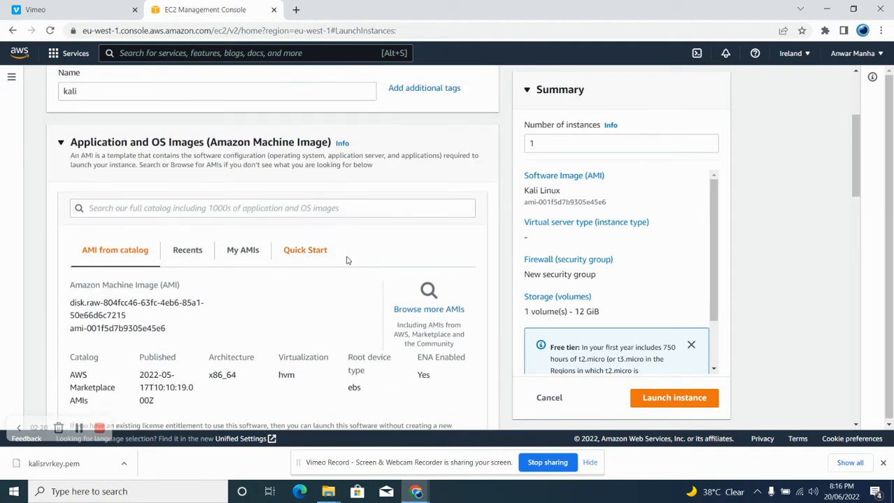
pyautogui.moveTo(400, 298)
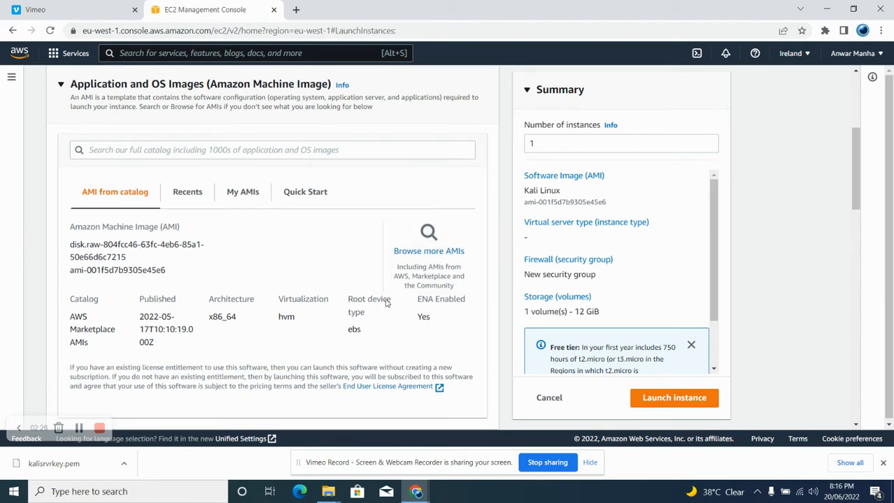
# Choose t2.medium as the instance type
pyautogui.scroll(-3)
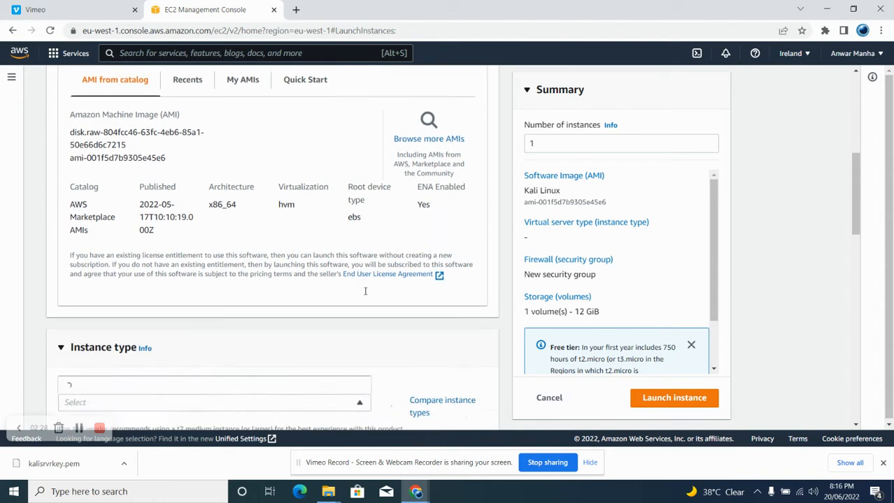
pyautogui.scroll(-3)
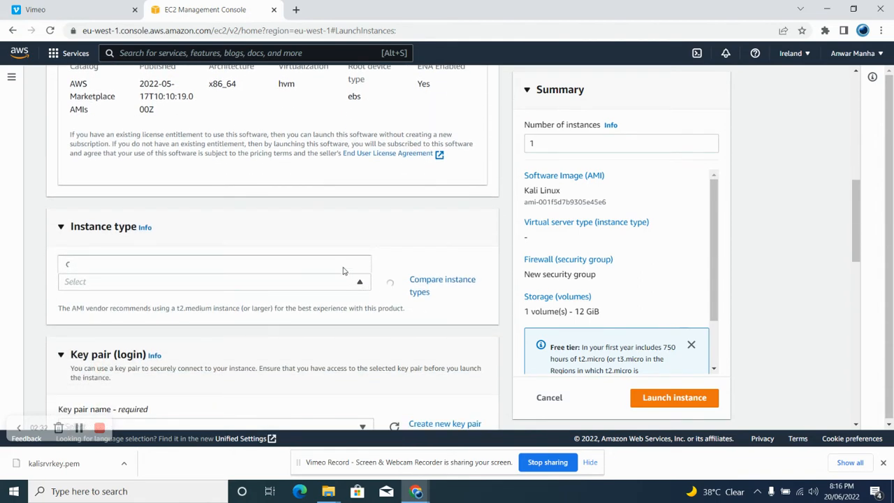
pyautogui.scroll(-3)
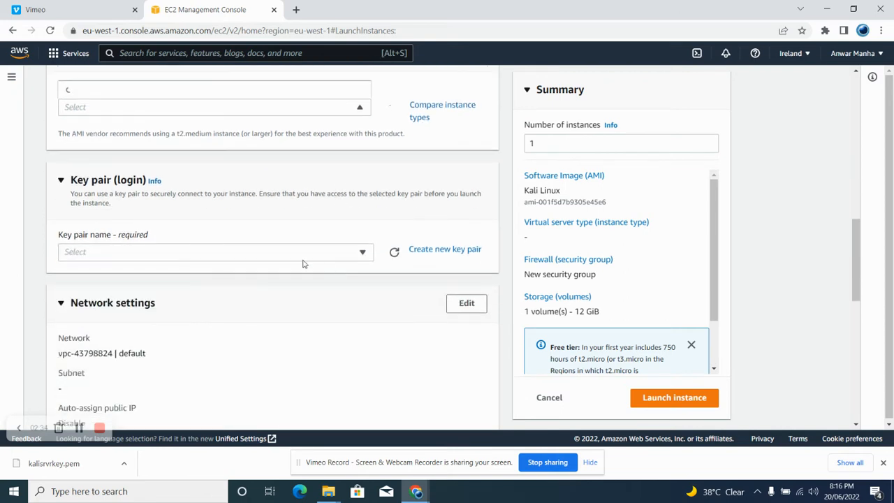
pyautogui.click(215, 252)
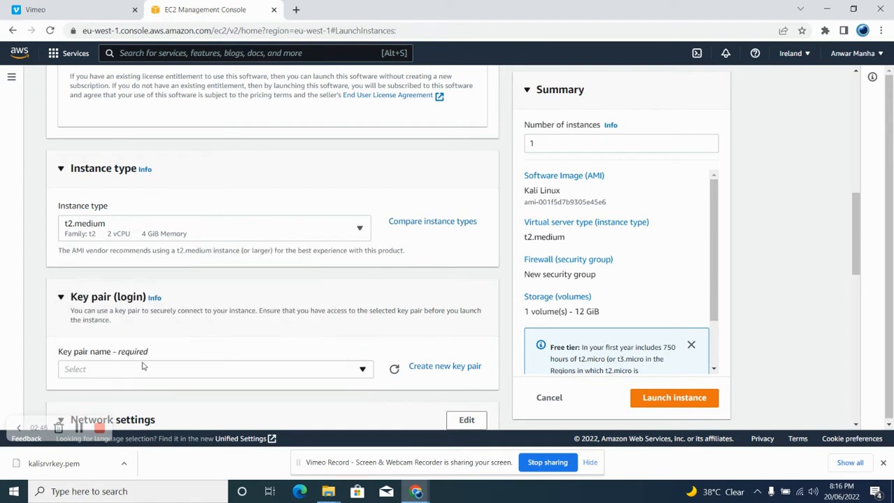
pyautogui.click(215, 369)
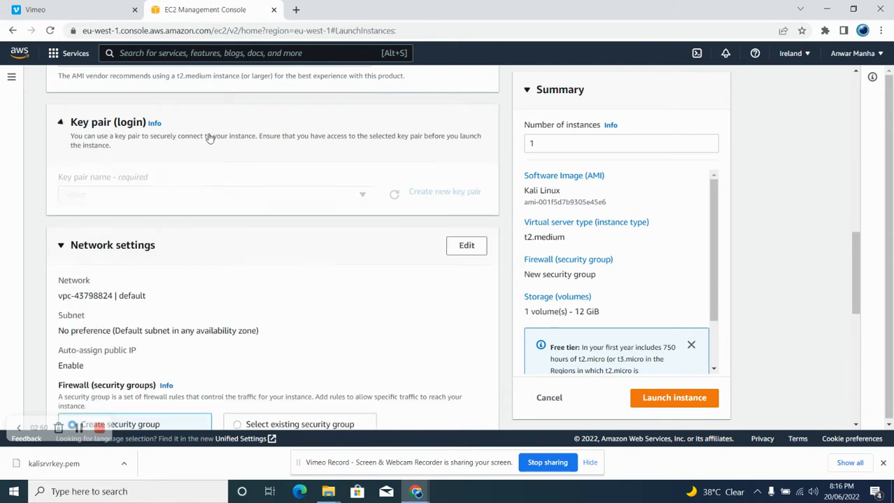
# Create RSA key pair 'kaliserverkey' in .pem format and download the key file
pyautogui.click(445, 192)
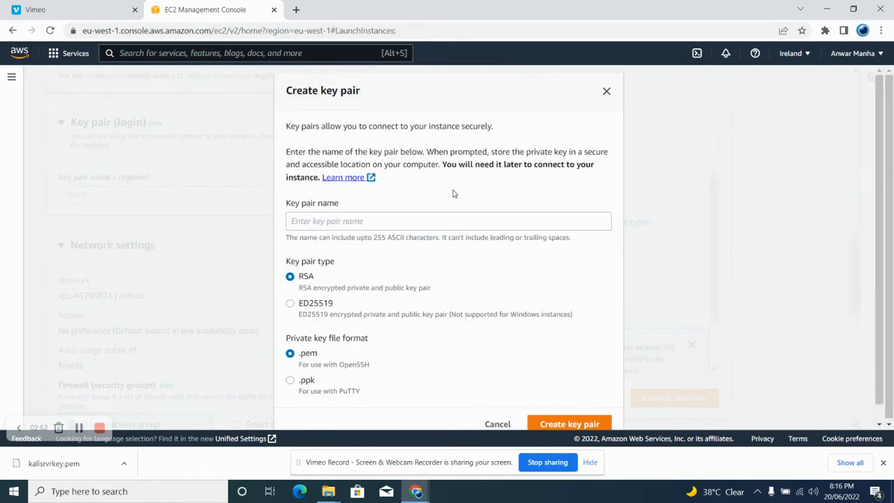
pyautogui.write('ka')
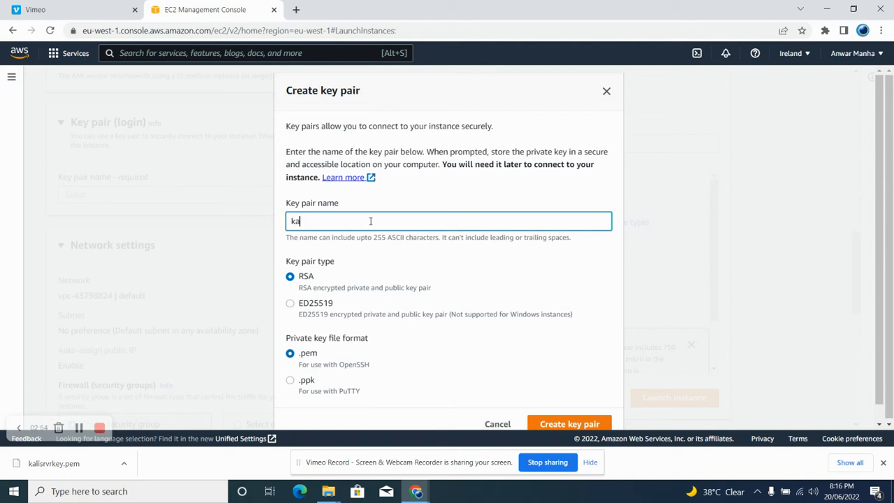
pyautogui.write('li')
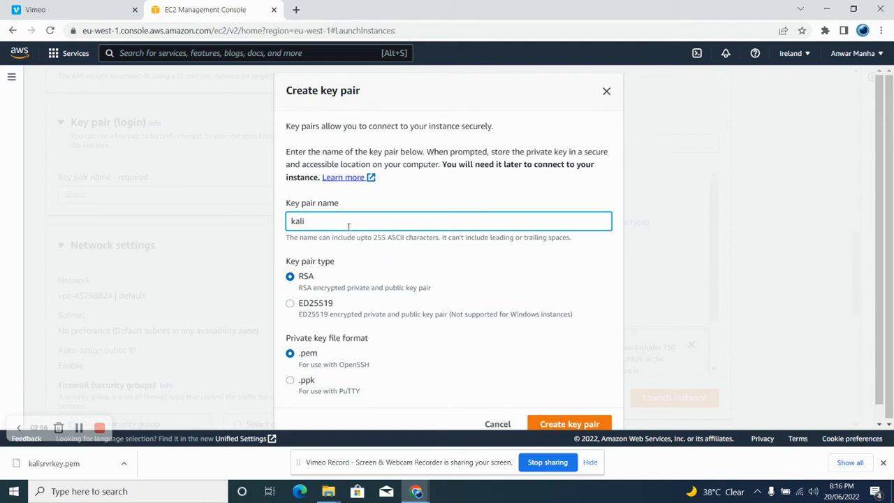
pyautogui.write('s')
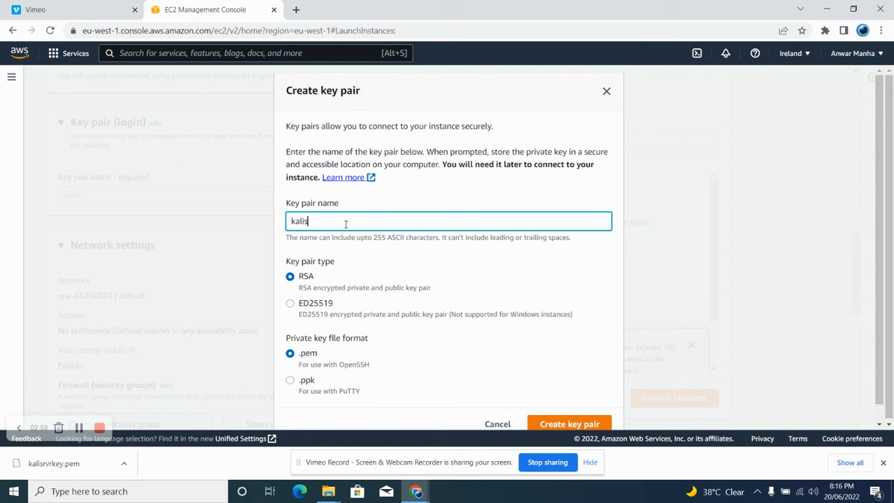
pyautogui.write('rv')
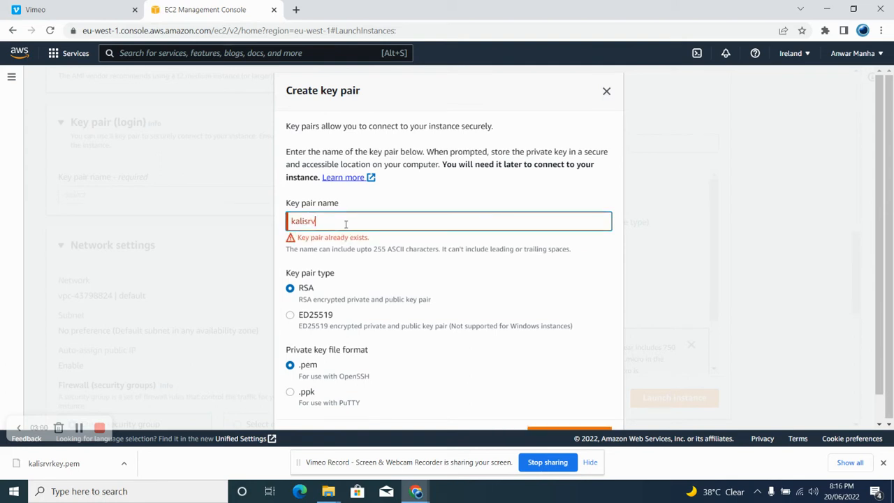
pyautogui.write('rkey')
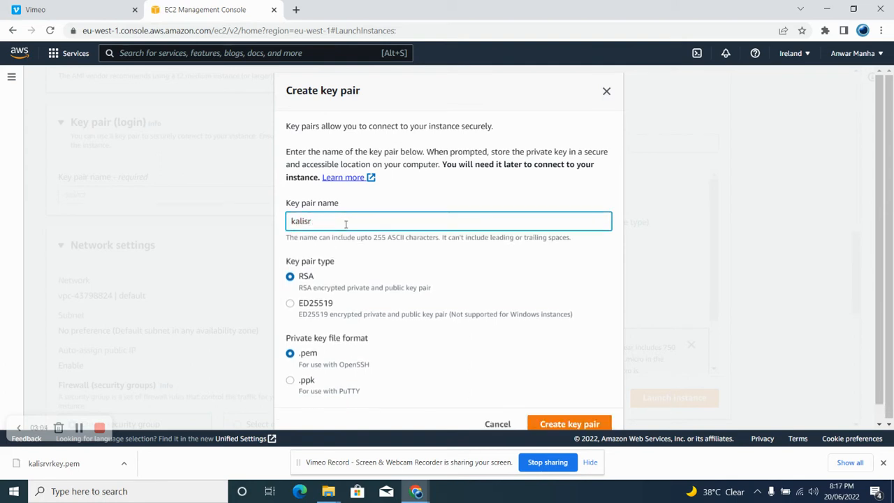
pyautogui.write('erve')
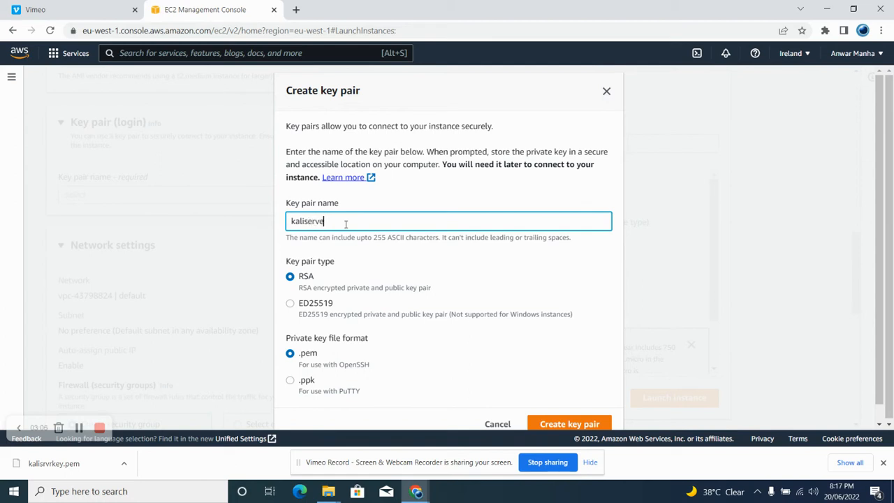
pyautogui.write('rkey')
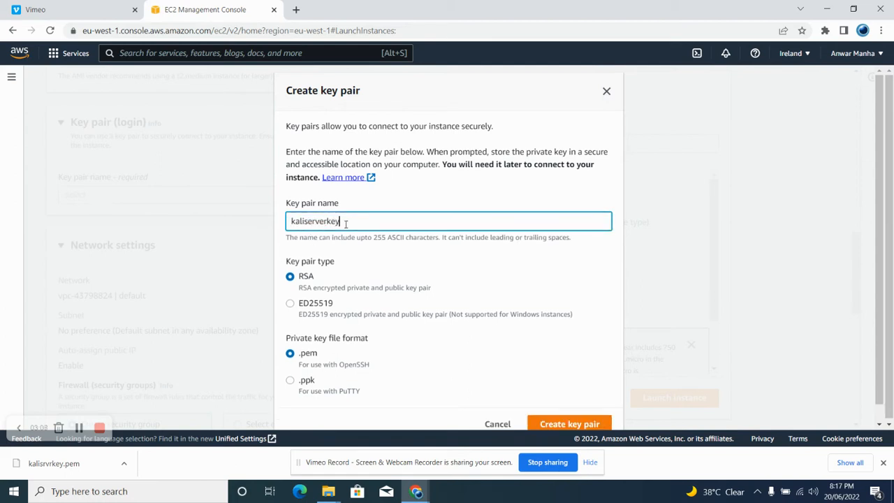
pyautogui.moveTo(459, 294)
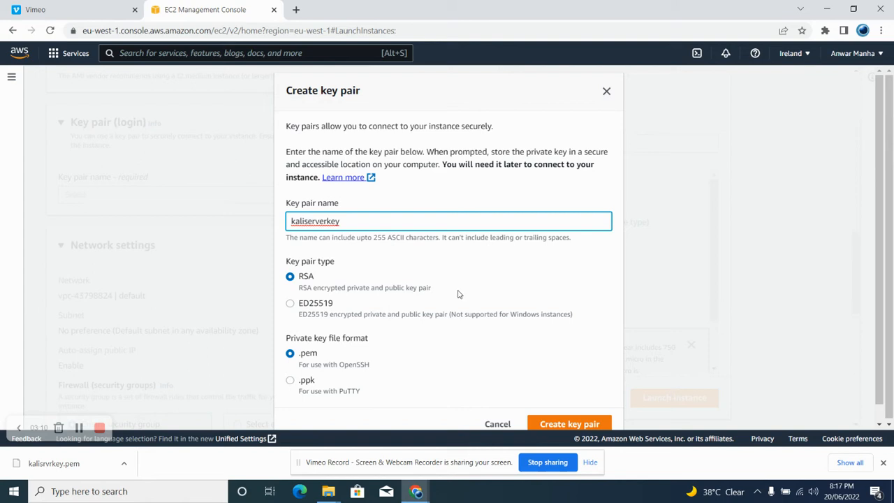
pyautogui.moveTo(569, 424)
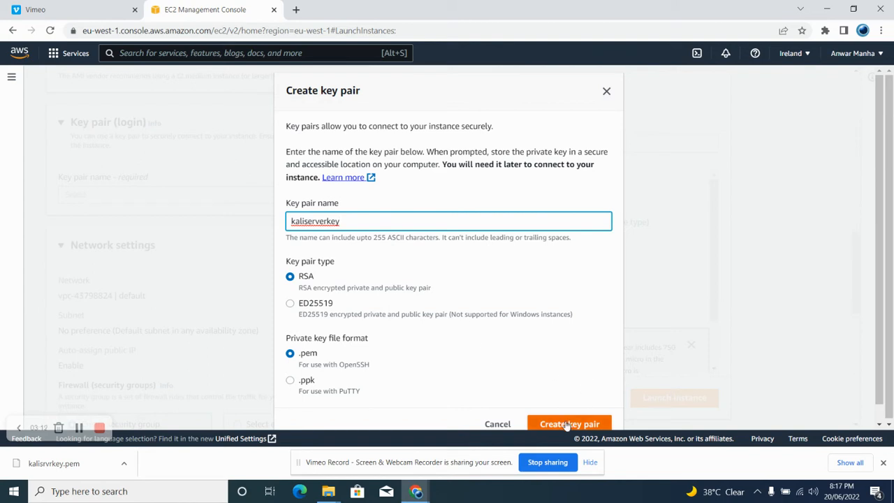
pyautogui.click(569, 424)
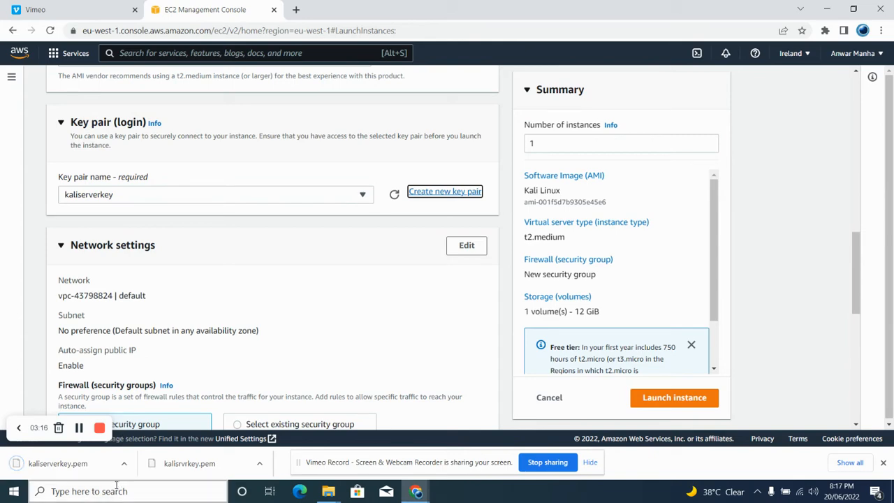
pyautogui.scroll(-3)
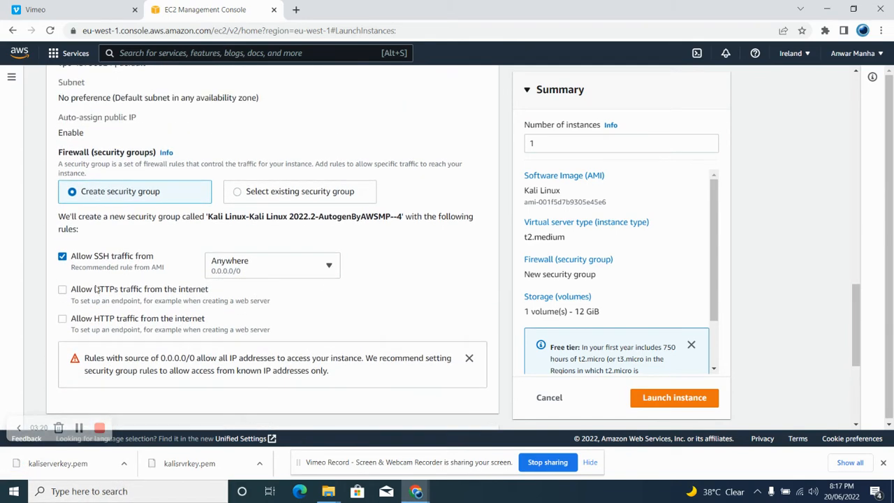
pyautogui.moveTo(312, 268)
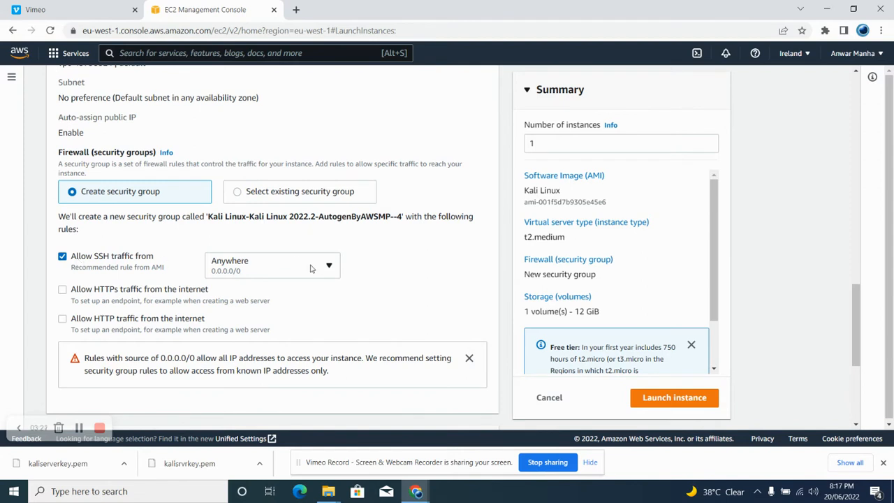
pyautogui.moveTo(329, 268)
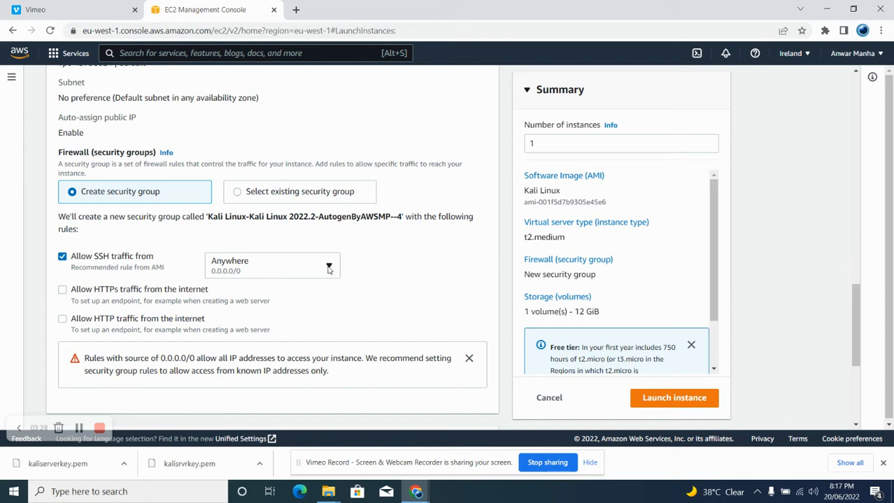
pyautogui.scroll(-3)
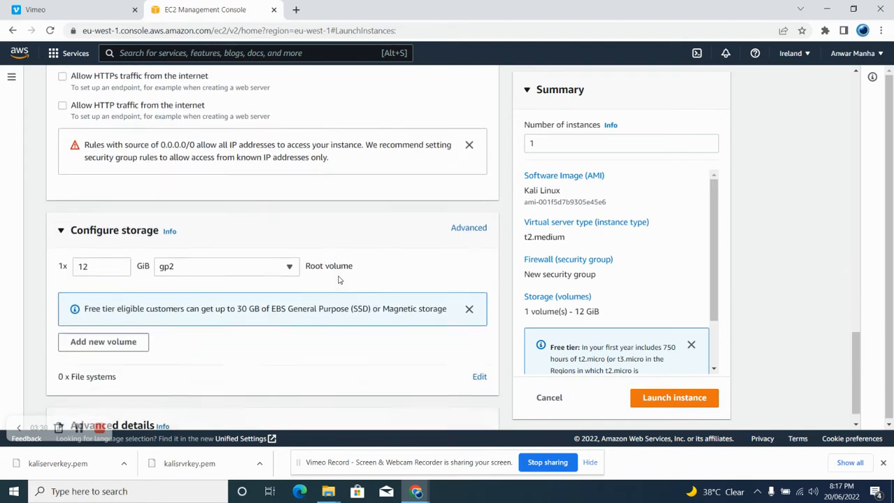
# Change the root volume size from 12 to 60 GiB
pyautogui.click(101, 246)
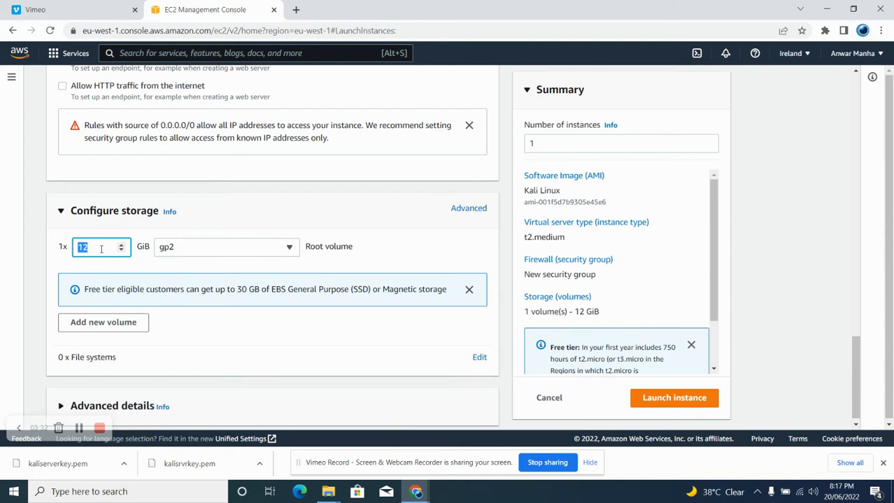
pyautogui.write('60')
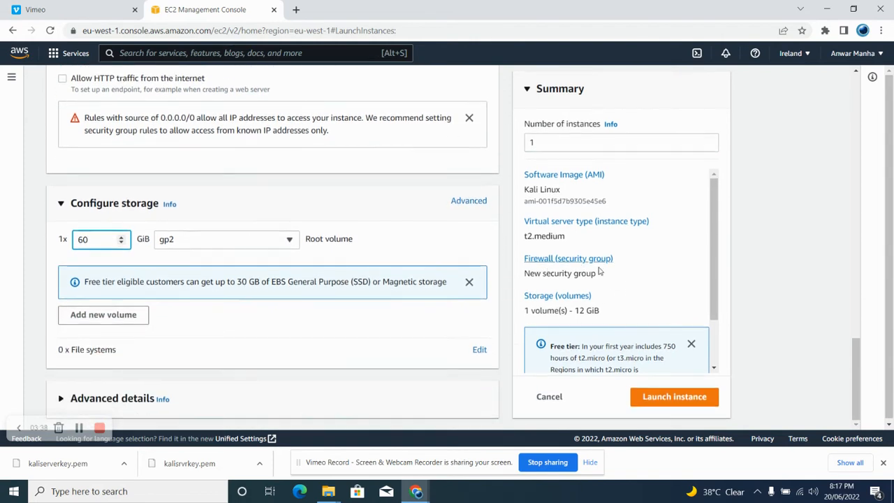
pyautogui.click(673, 396)
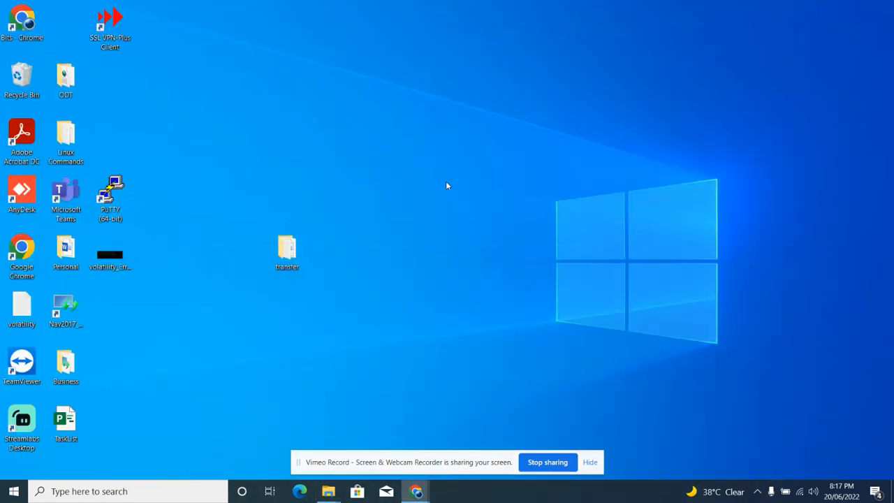
# Make a desktop folder named 'KaliserverKey' and open it to show kaliserverkey.pem
pyautogui.rightClick(447, 186)
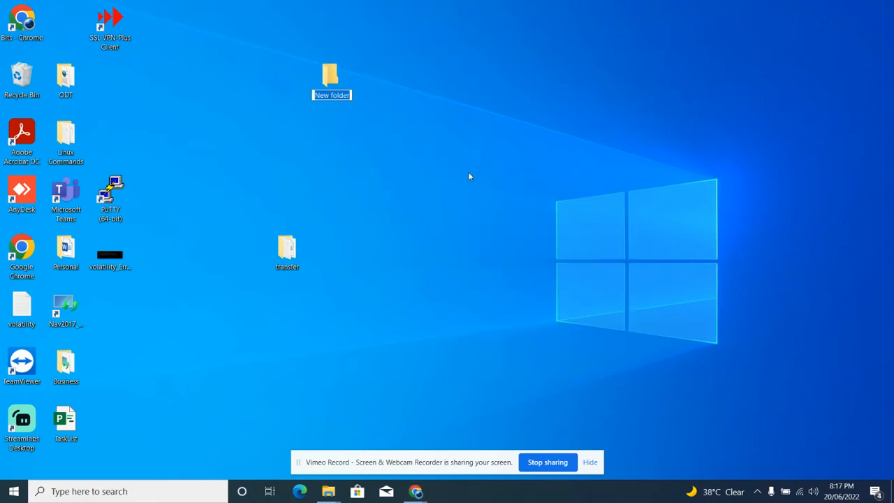
pyautogui.write('KaliserverKey')
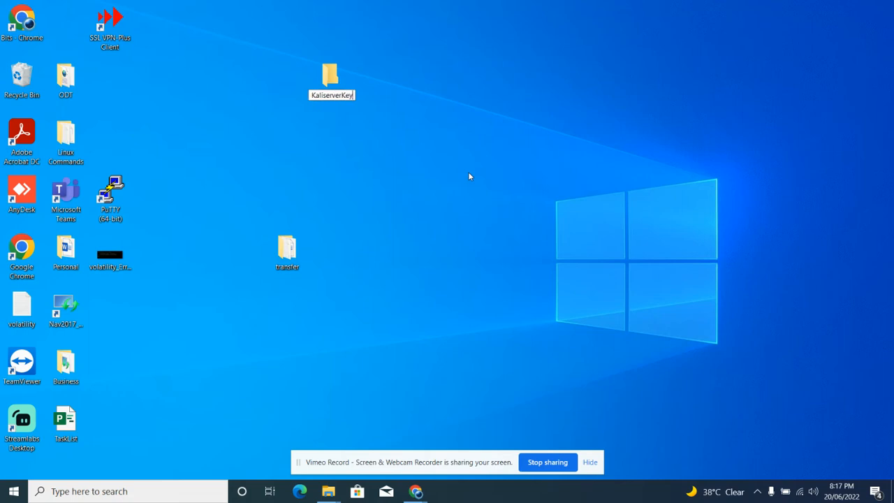
pyautogui.doubleClick(330, 77)
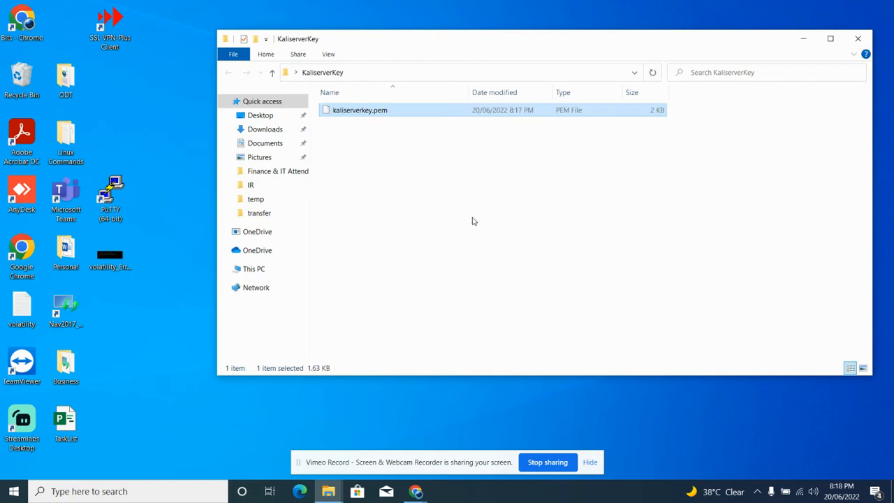
pyautogui.moveTo(415, 491)
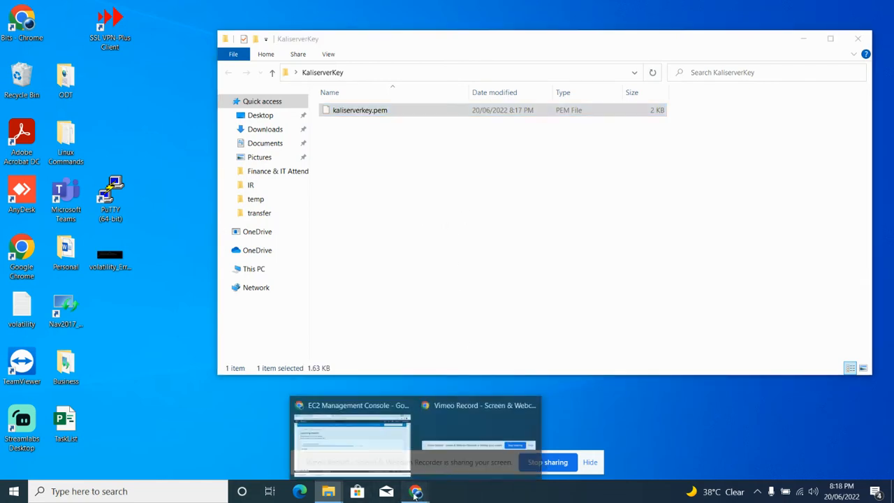
# Return to Chrome and view all instances from the launch success page
pyautogui.click(351, 434)
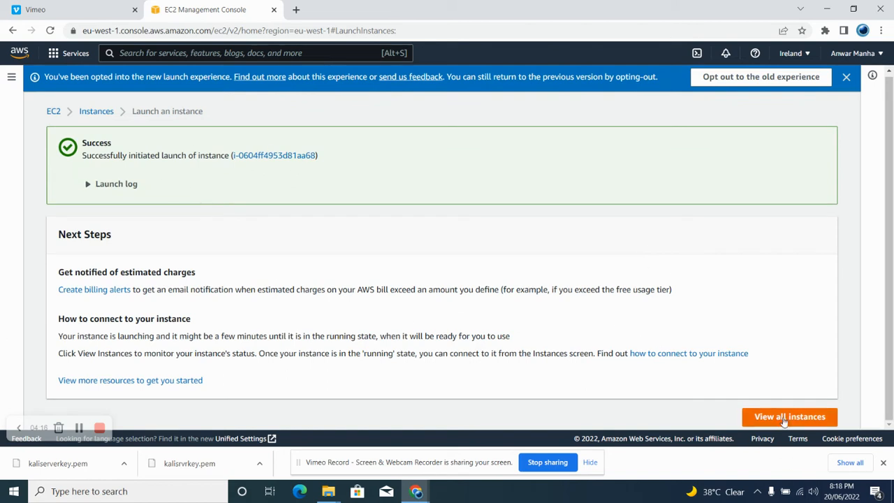
pyautogui.click(790, 416)
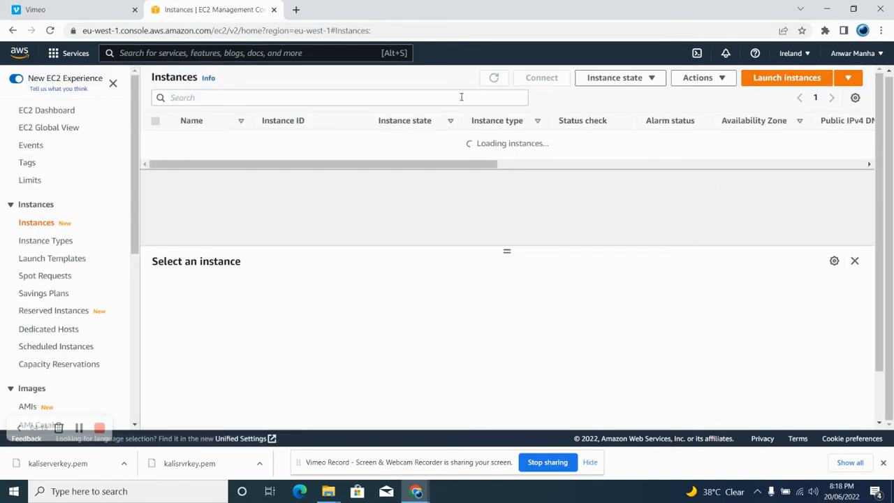
pyautogui.moveTo(438, 188)
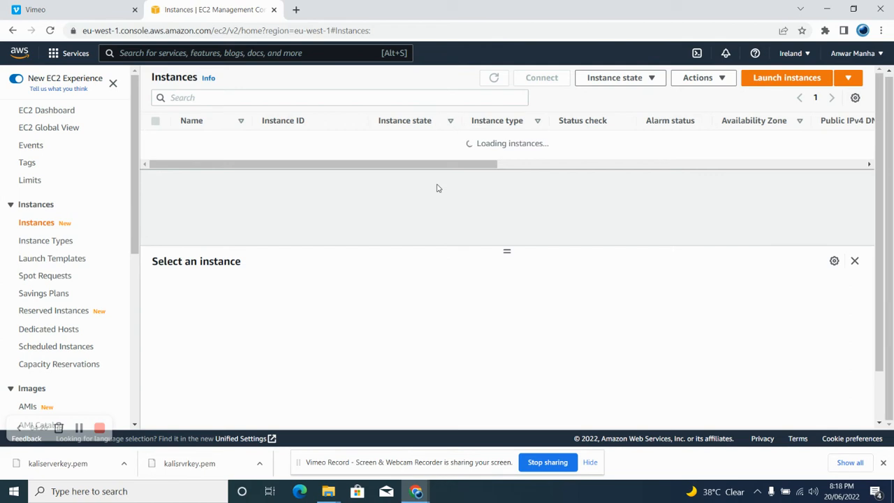
pyautogui.moveTo(478, 167)
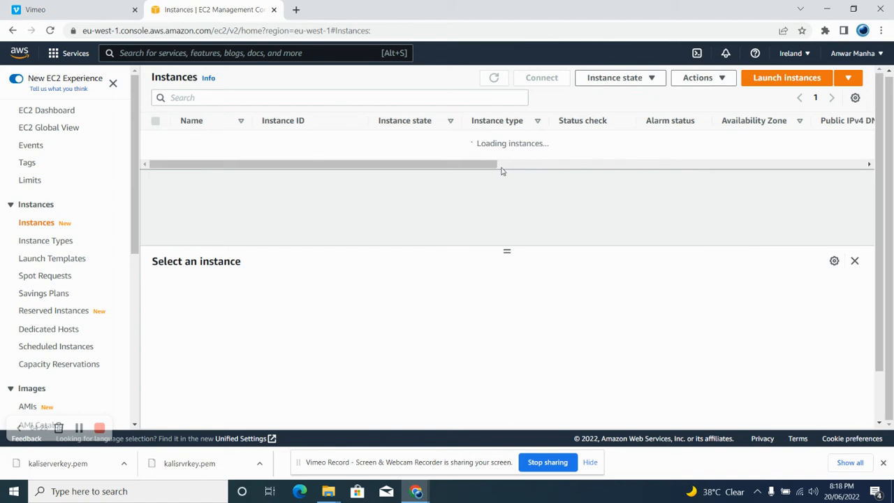
# Launch PuTTY from Windows search and view its Logging and Session categories
pyautogui.click(126, 491)
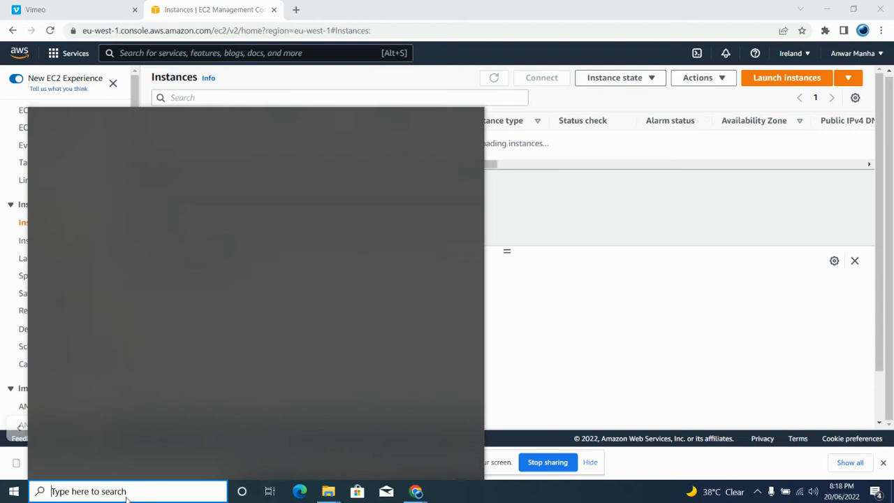
pyautogui.click(126, 491)
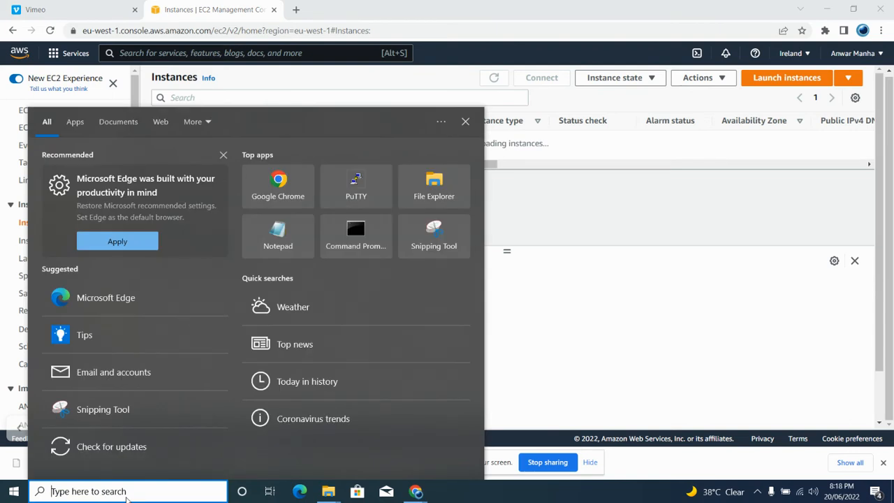
pyautogui.write('putty')
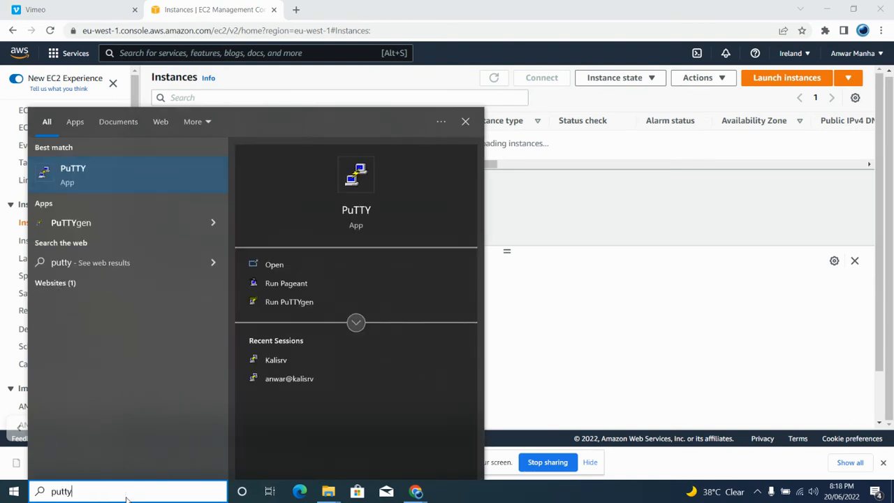
pyautogui.moveTo(91, 179)
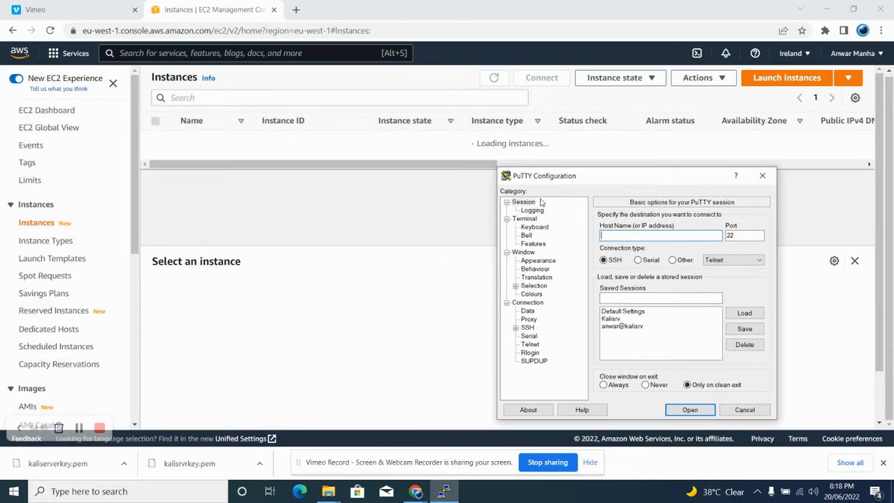
pyautogui.click(533, 210)
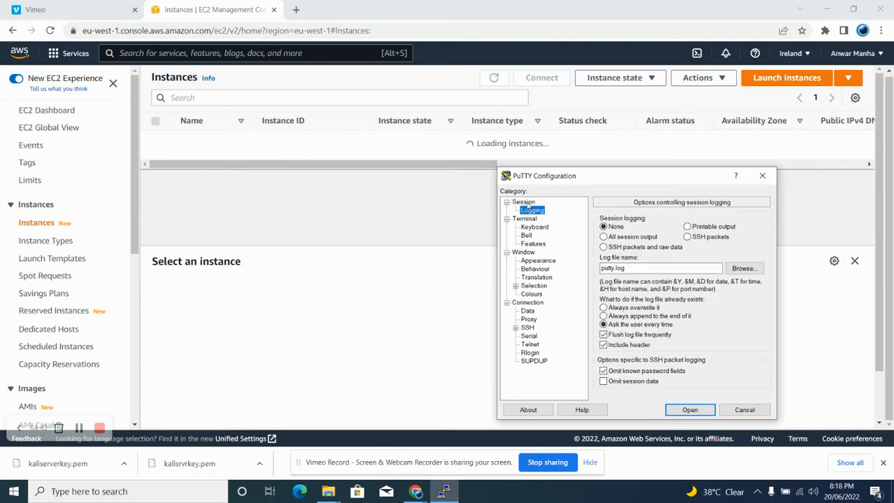
pyautogui.click(523, 202)
pyautogui.write('p')
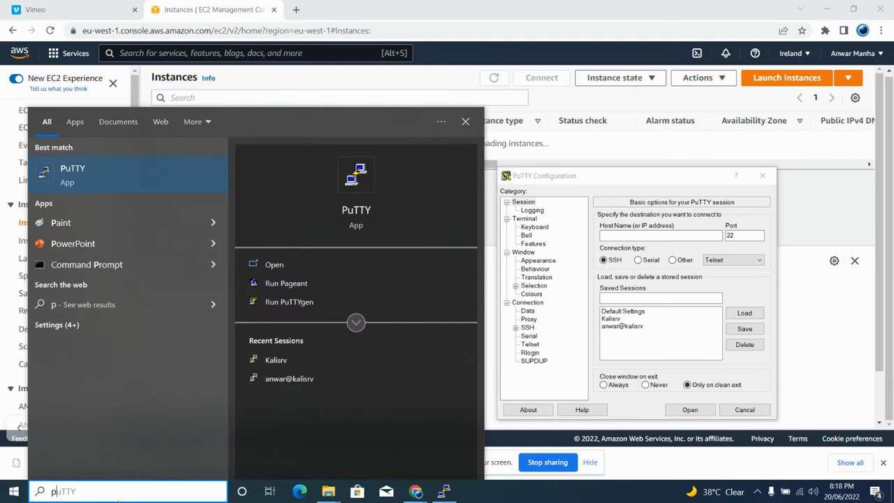
# Launch PuTTYgen and bring up the KaliserverKey folder holding kaliserverkey.pem
pyautogui.write('t')
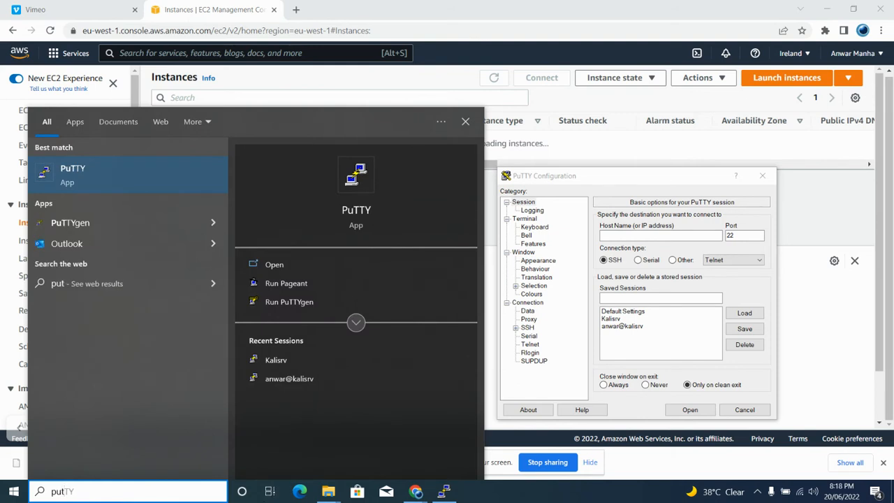
pyautogui.moveTo(70, 222)
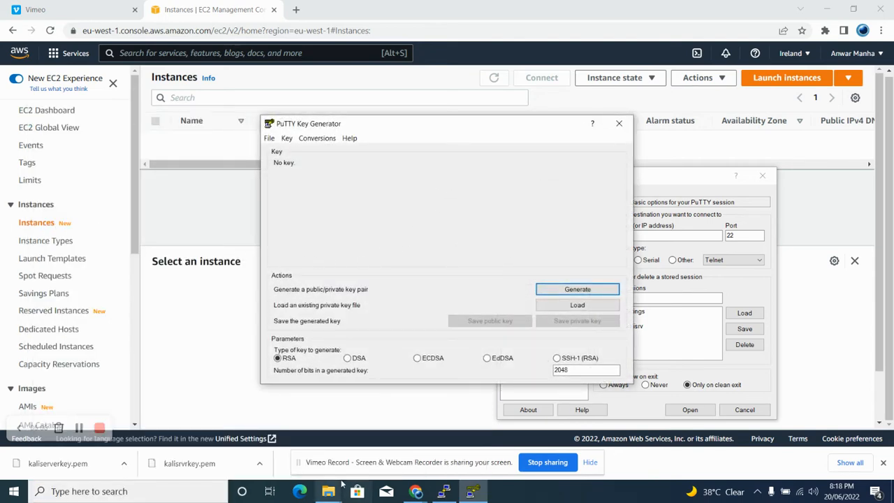
pyautogui.click(577, 304)
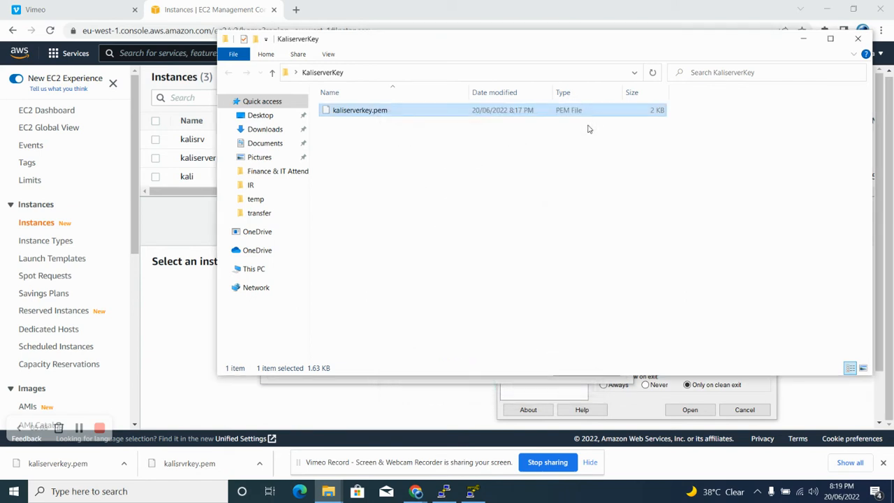
pyautogui.moveTo(515, 148)
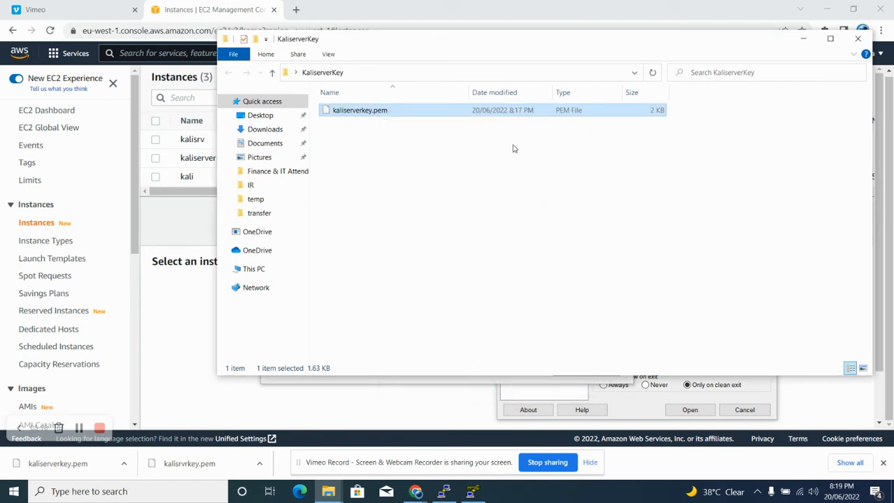
pyautogui.moveTo(804, 38)
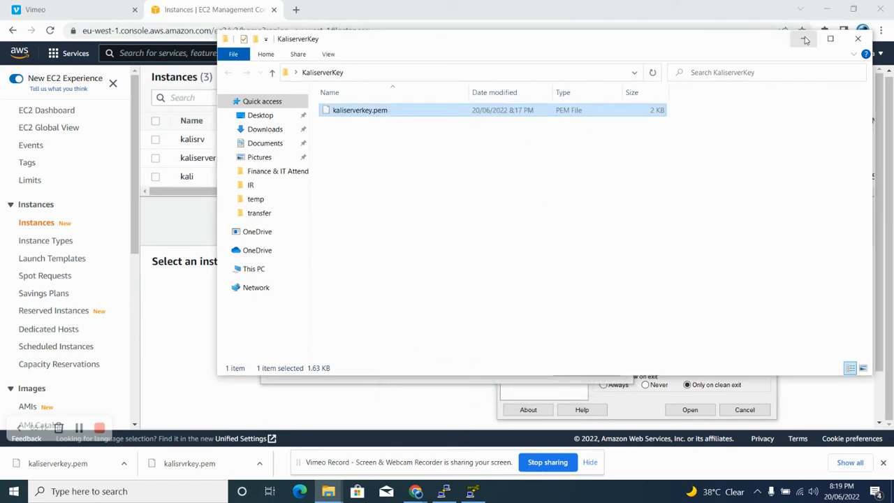
pyautogui.moveTo(805, 38)
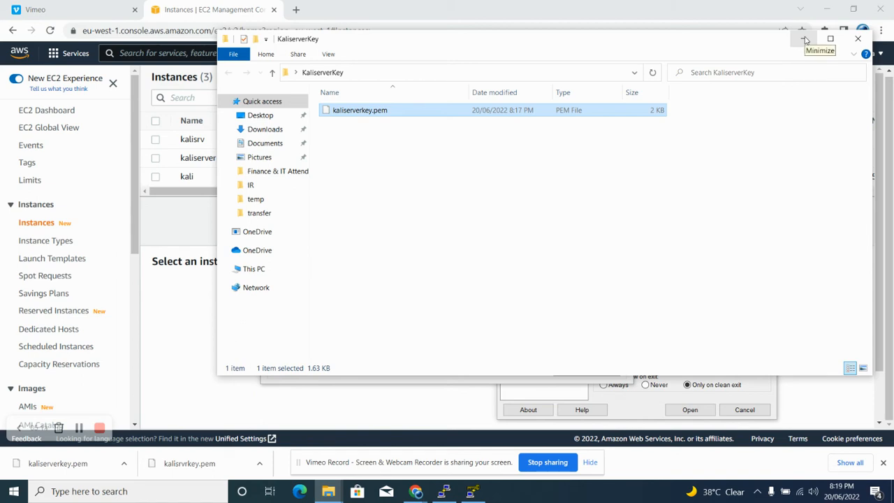
# Minimize the File Explorer window showing kaliserverkey.pem to return to PuTTYgen
pyautogui.click(805, 39)
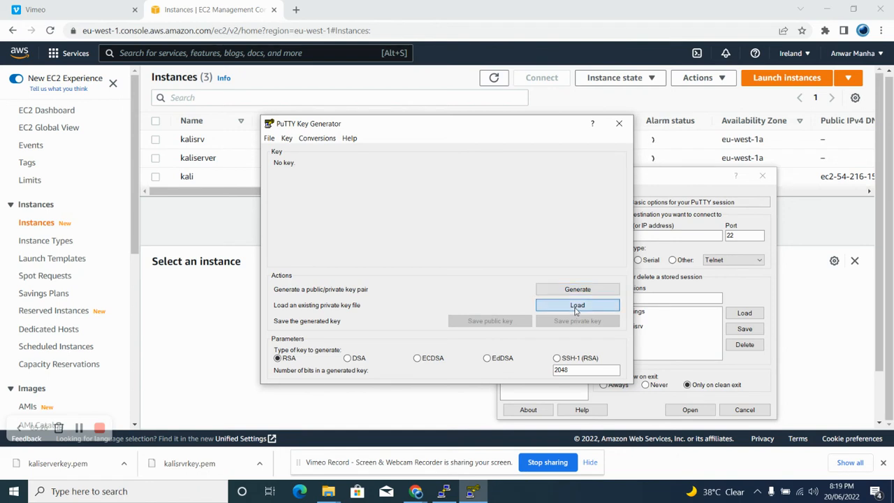
# Load kaliserverkey.pem from Desktop\KaliserverKey into PuTTYgen and dismiss the import notice
pyautogui.click(577, 305)
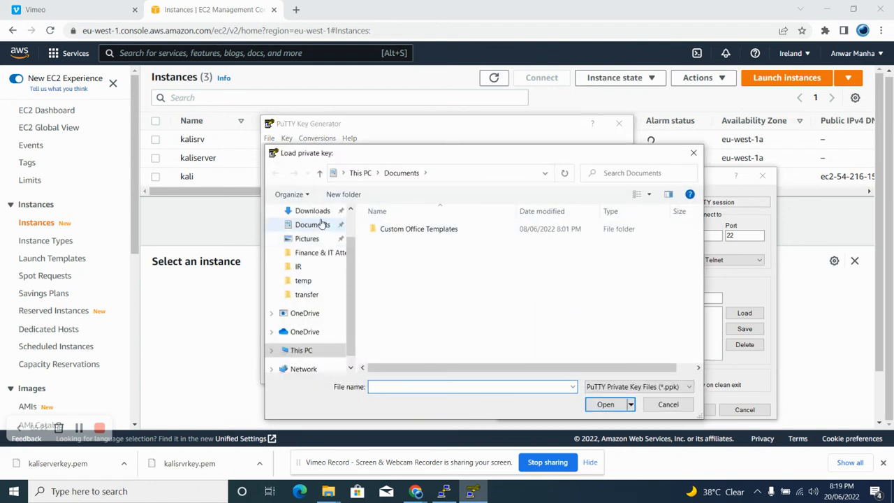
pyautogui.click(307, 233)
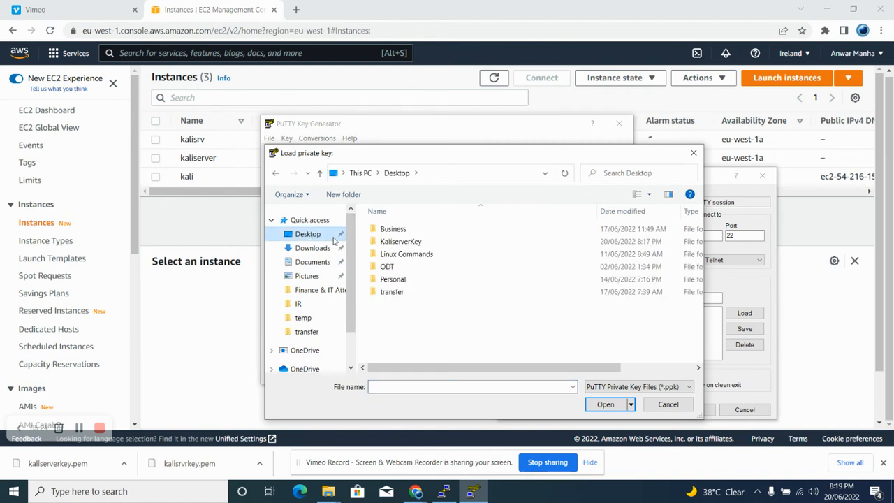
pyautogui.doubleClick(401, 241)
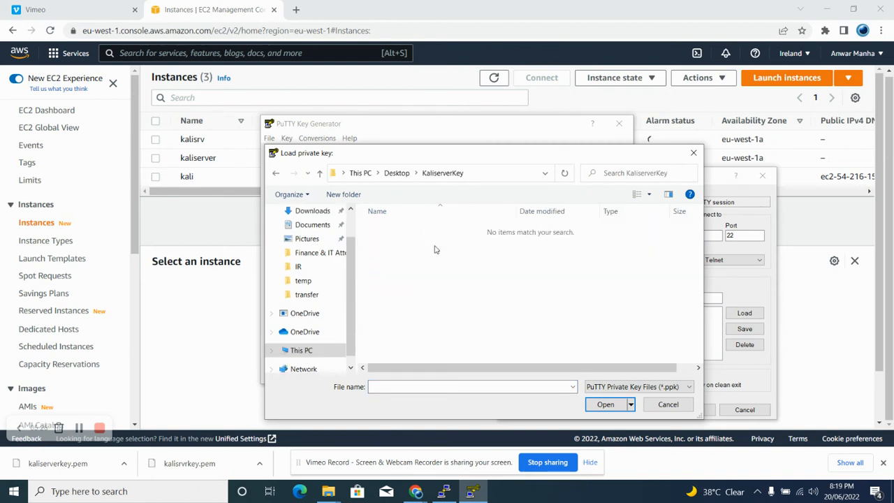
pyautogui.click(635, 387)
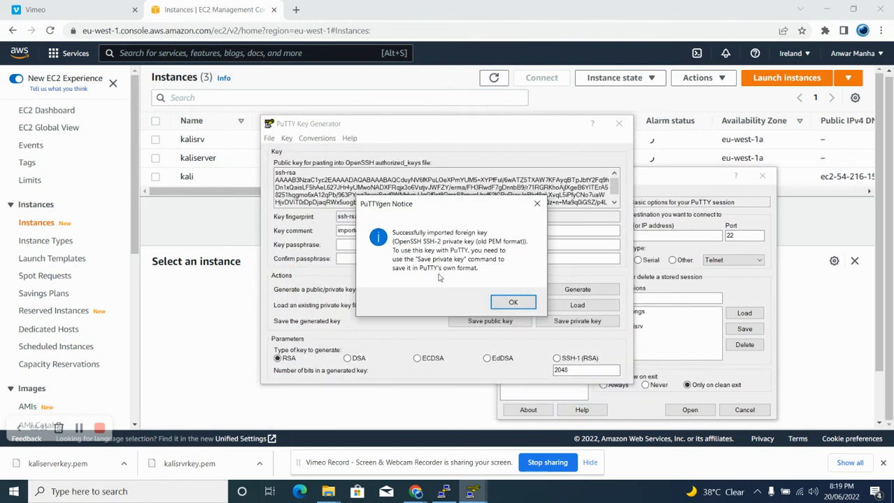
pyautogui.click(513, 301)
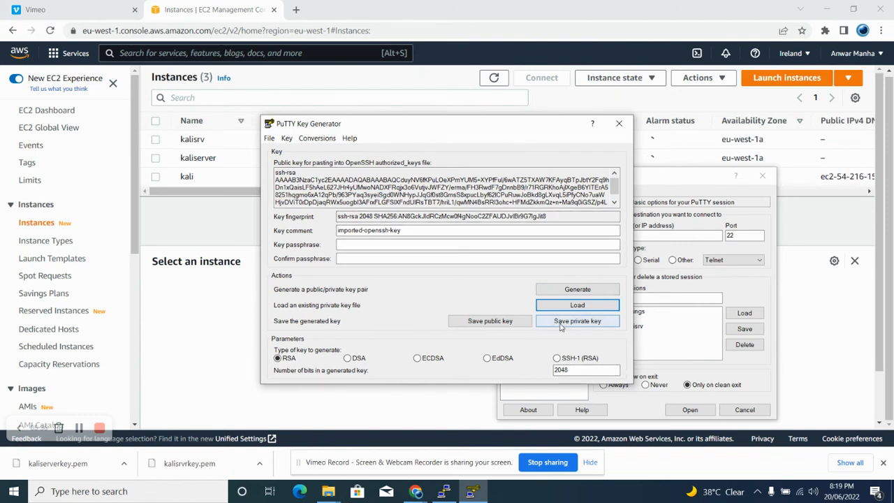
# Save the key without a passphrase as kaliserverkey.ppk in the KaliserverKey folder
pyautogui.click(577, 321)
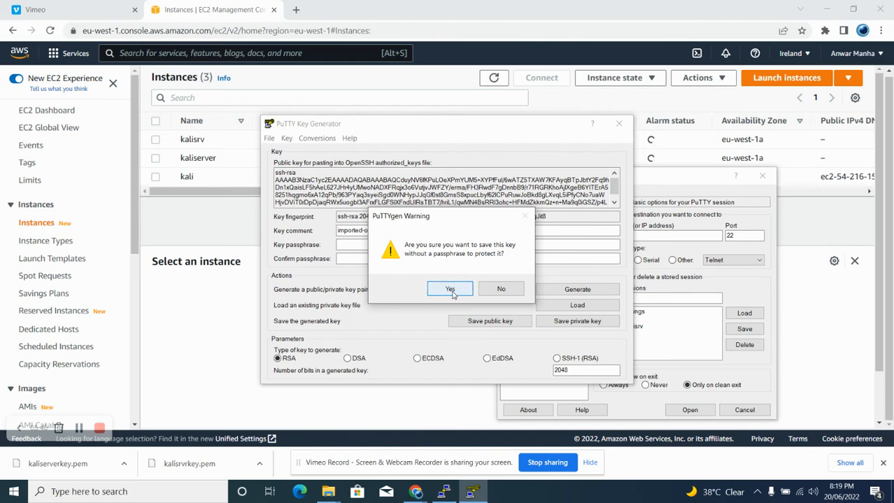
pyautogui.click(449, 288)
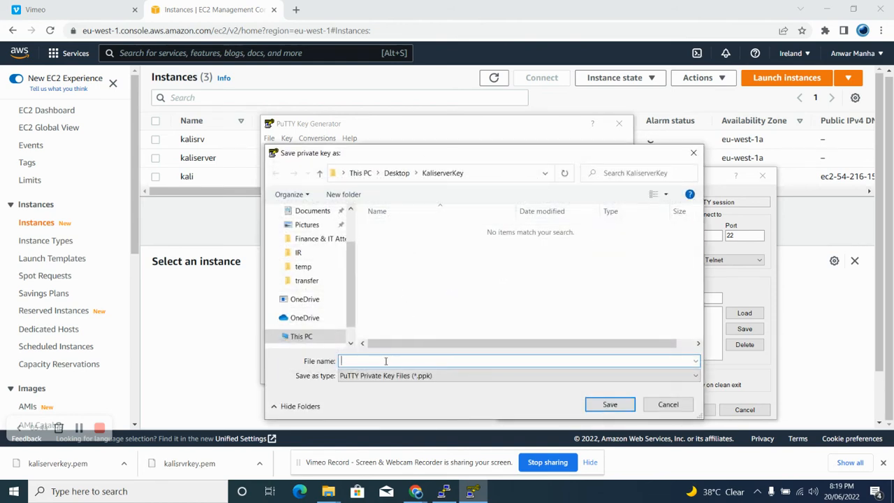
pyautogui.write('kaliserverkey')
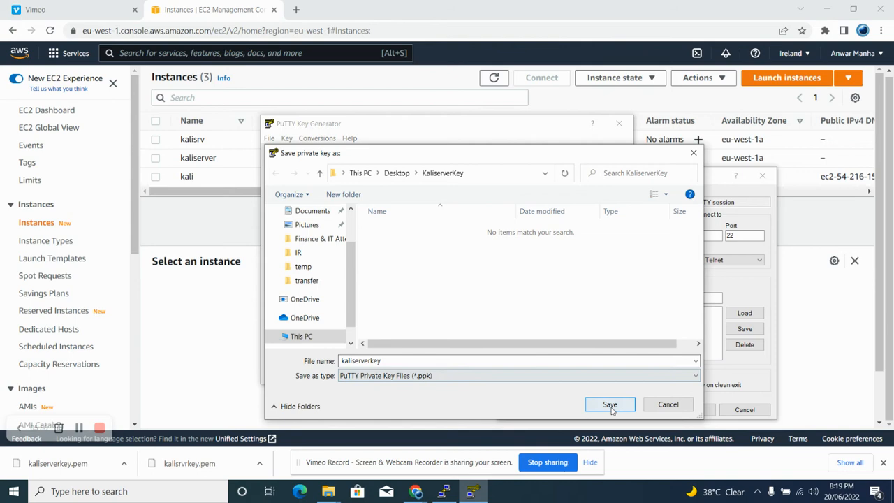
pyautogui.click(610, 405)
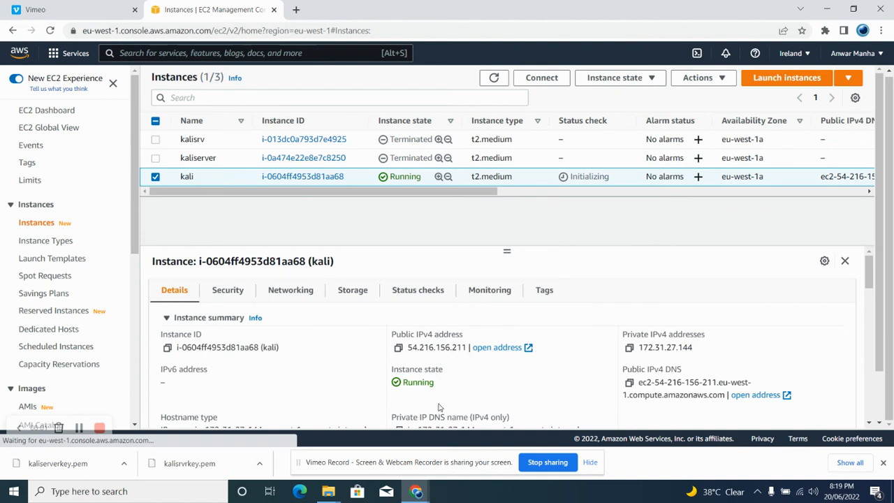
# Copy the kali instance's public IPv4 address 54.216.156.211 from the Details tab
pyautogui.doubleClick(426, 347)
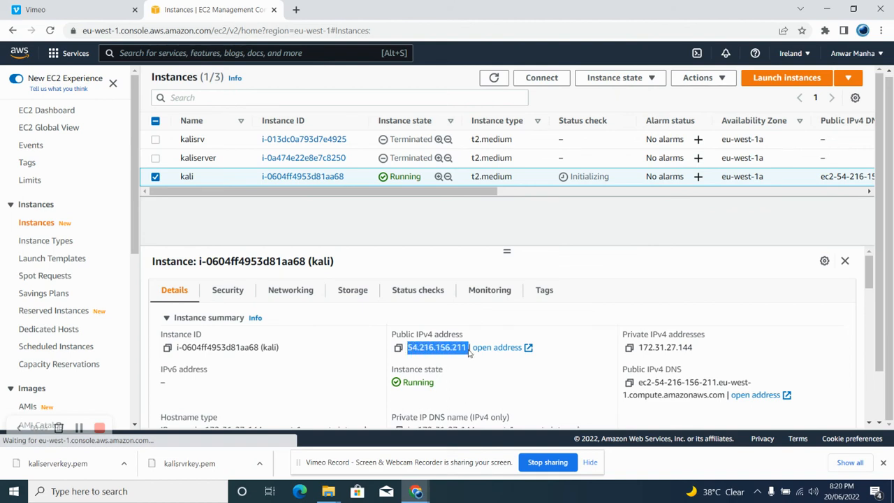
pyautogui.moveTo(454, 360)
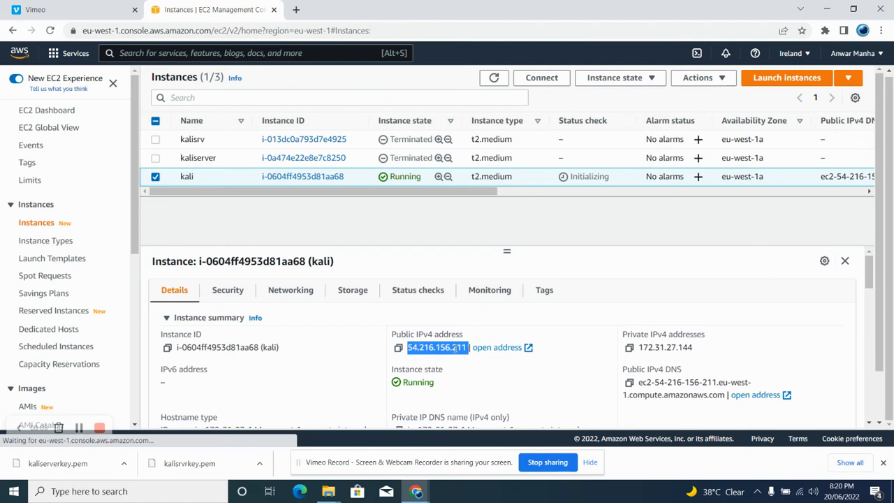
pyautogui.rightClick(436, 347)
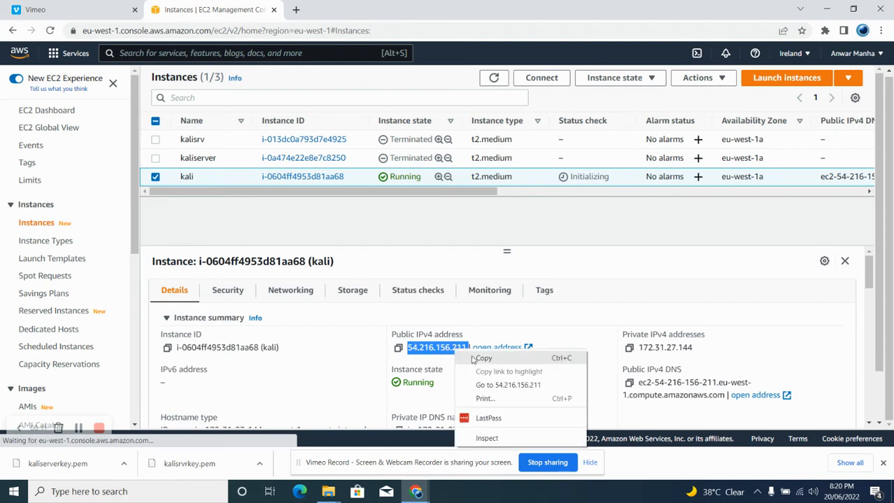
pyautogui.click(126, 491)
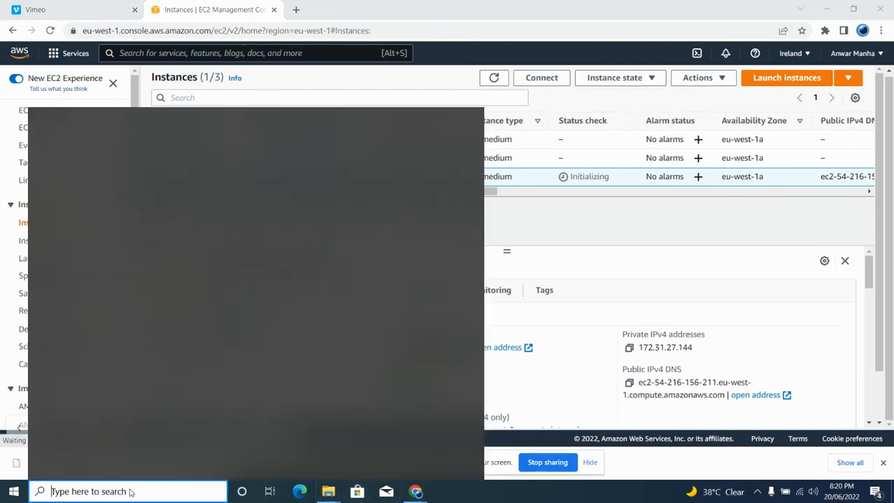
# Launch PuTTY and enter 54.216.156.211 as the host name
pyautogui.write('putty')
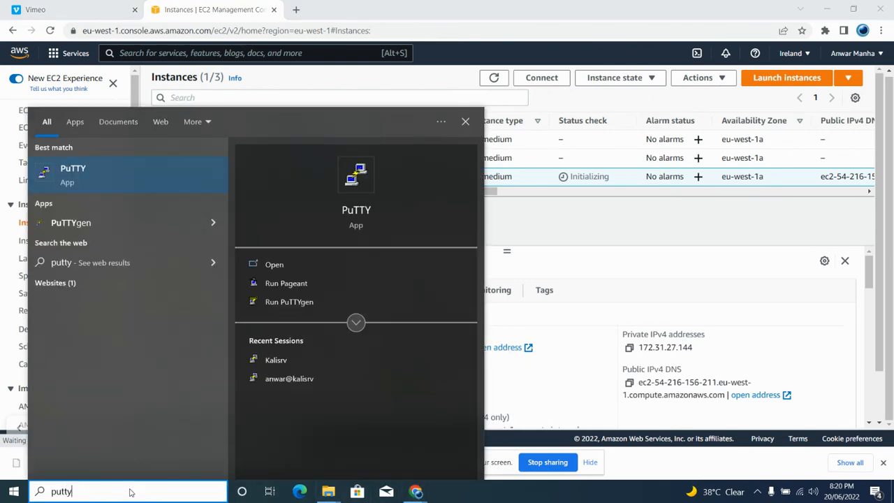
pyautogui.click(274, 264)
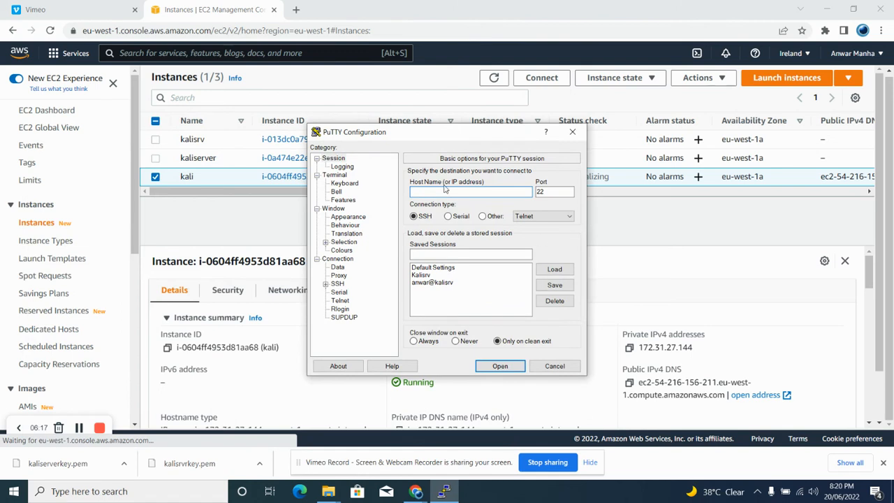
pyautogui.write('54.216.156.211')
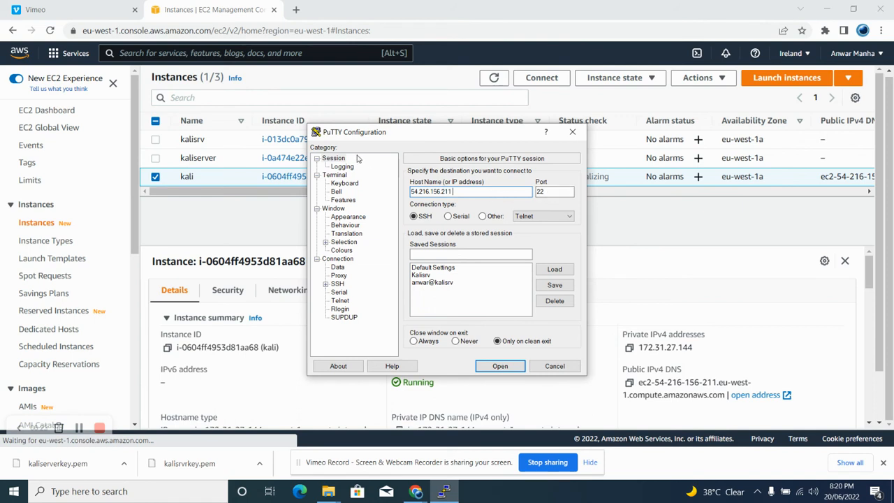
pyautogui.moveTo(349, 276)
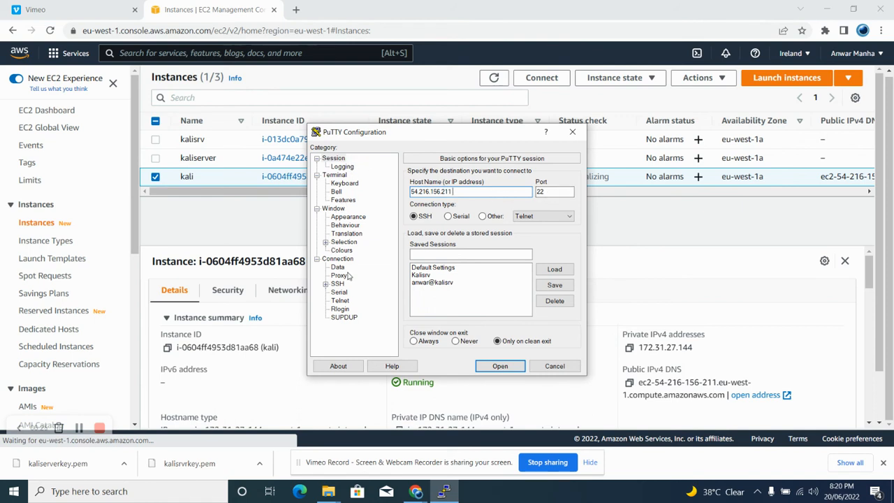
# Set Connection > SSH > Auth to use Desktop\KaliserverKey\kaliserverkey.ppk as the private key
pyautogui.click(325, 275)
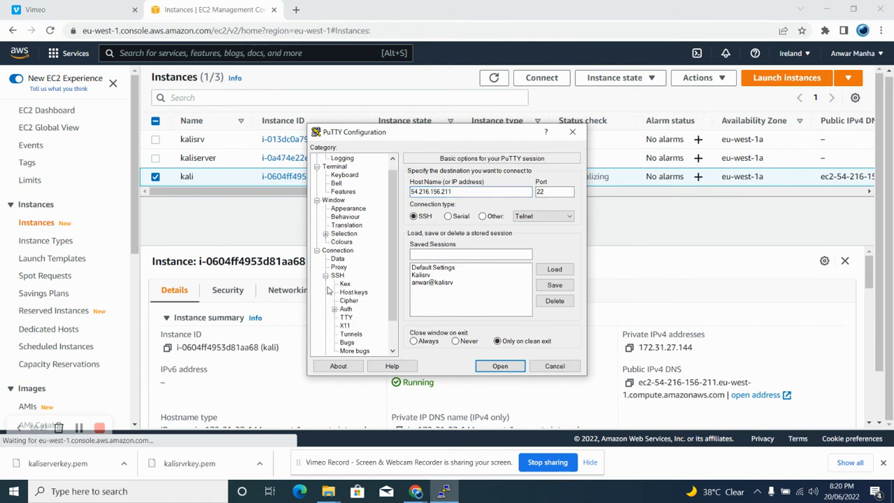
pyautogui.click(327, 309)
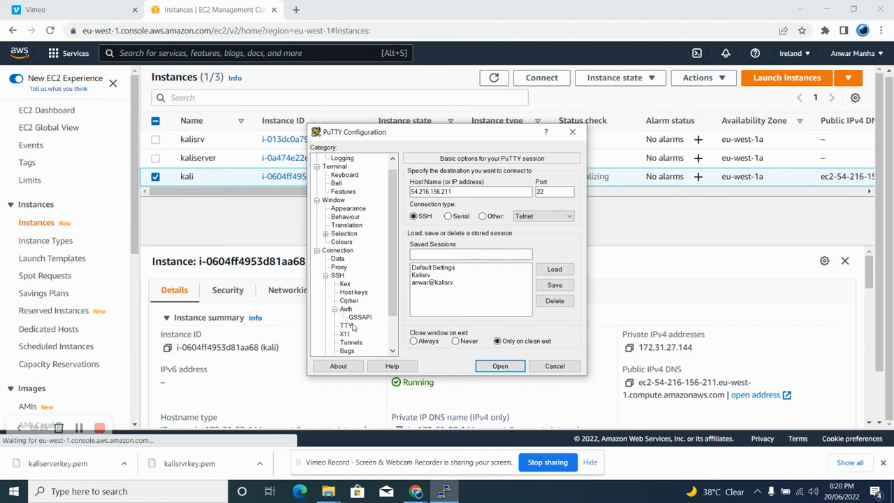
pyautogui.click(346, 309)
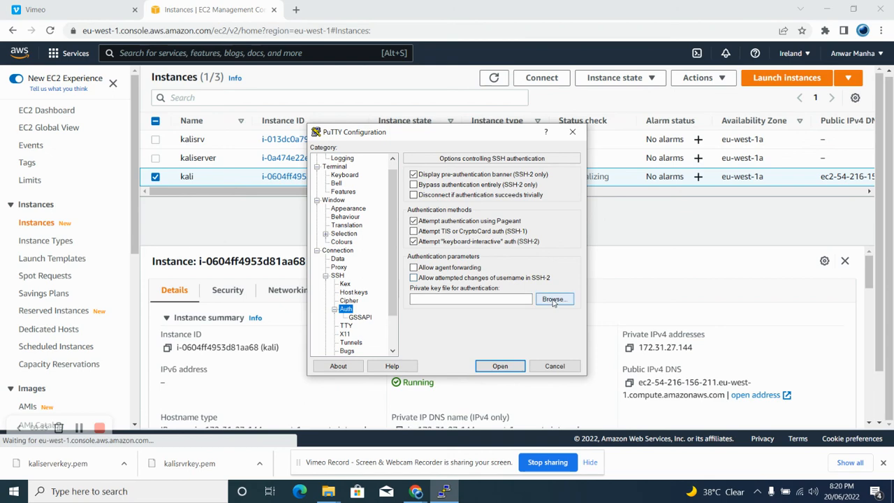
pyautogui.click(554, 299)
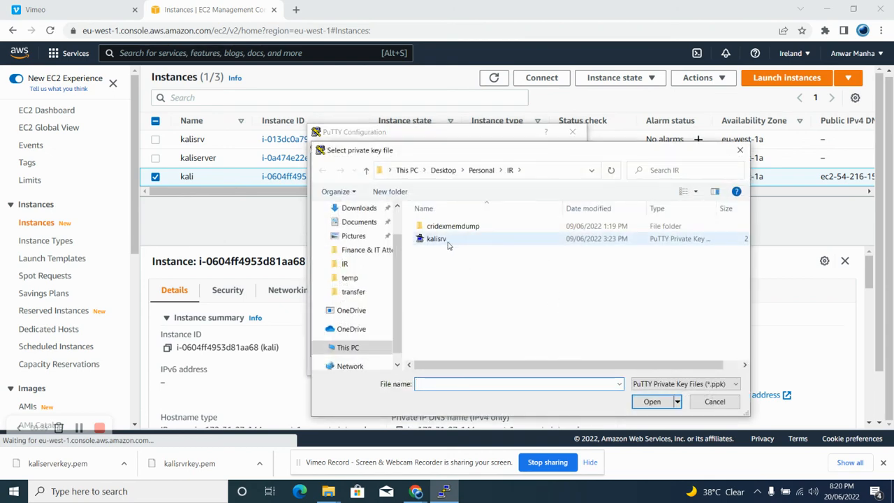
pyautogui.click(442, 170)
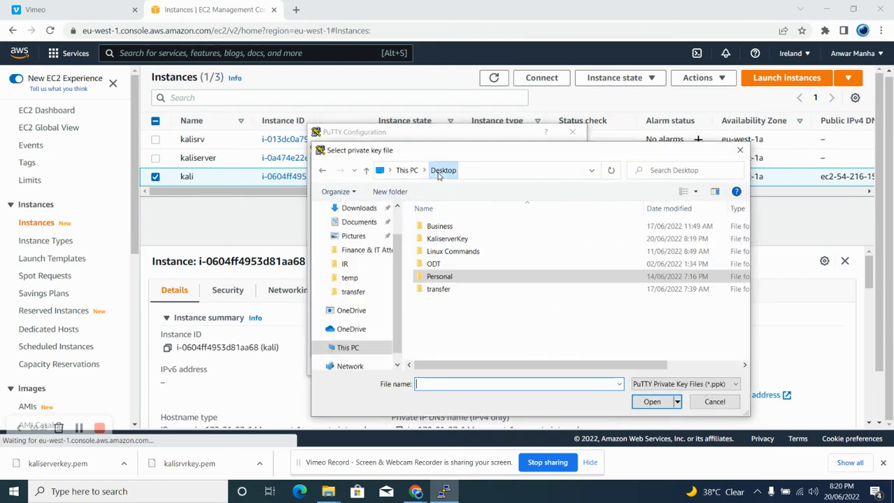
pyautogui.doubleClick(447, 238)
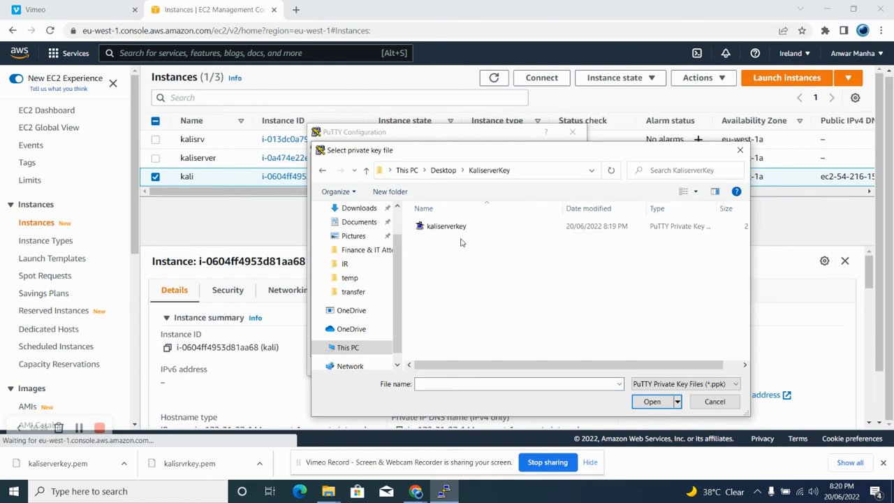
pyautogui.click(445, 226)
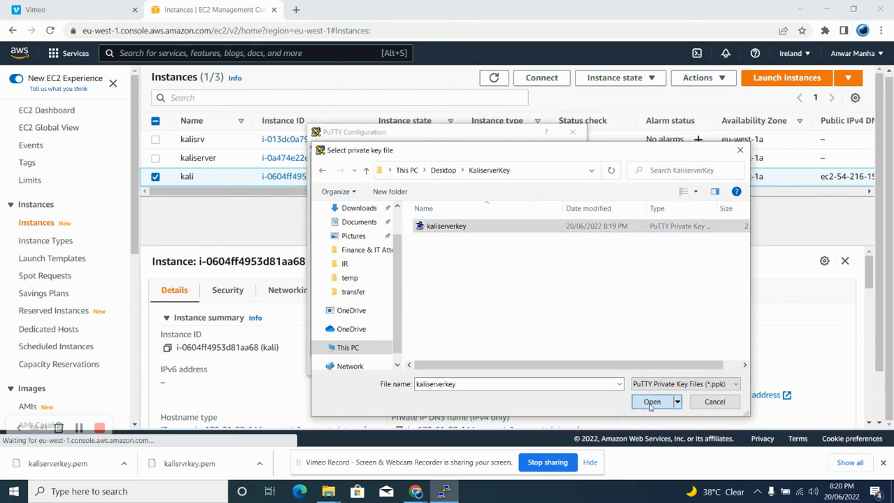
pyautogui.click(651, 401)
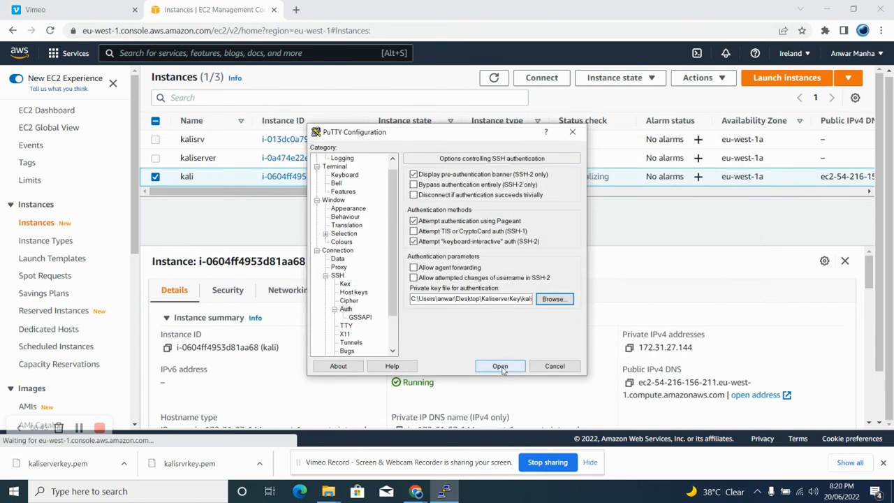
# Open the SSH session, accept the server's host key, and log in as kali
pyautogui.click(500, 366)
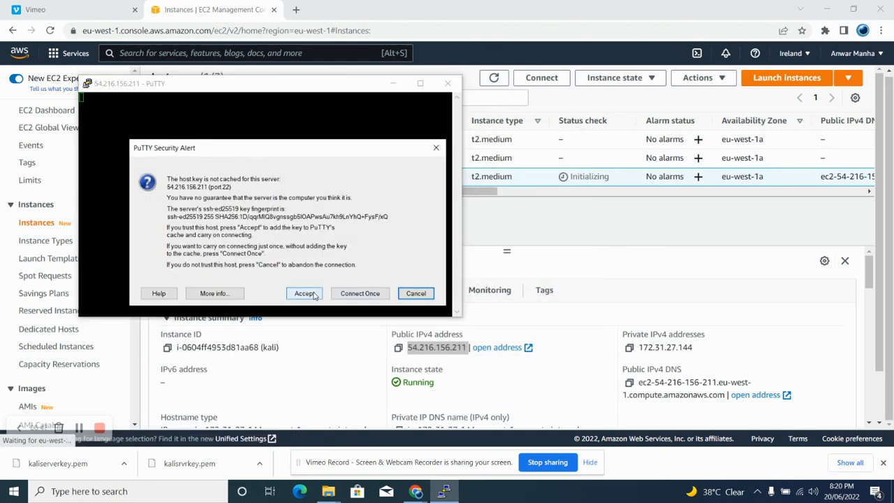
pyautogui.click(305, 293)
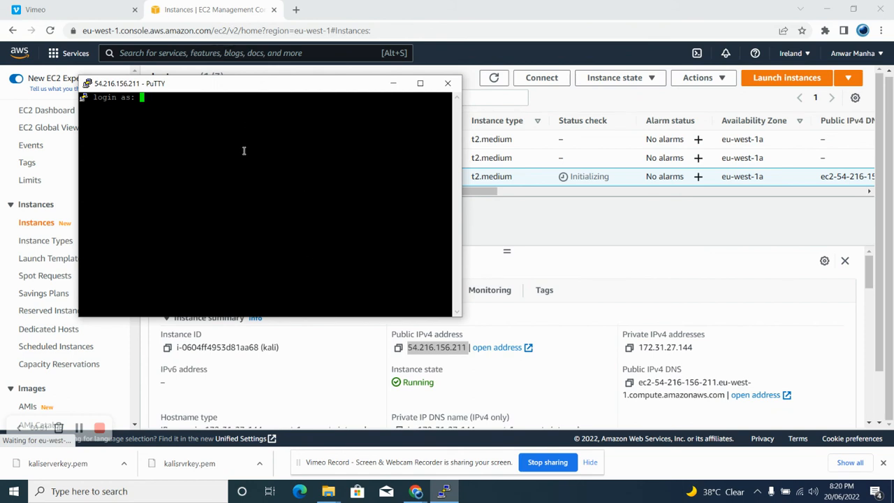
pyautogui.write('kali')
pyautogui.write('ls -')
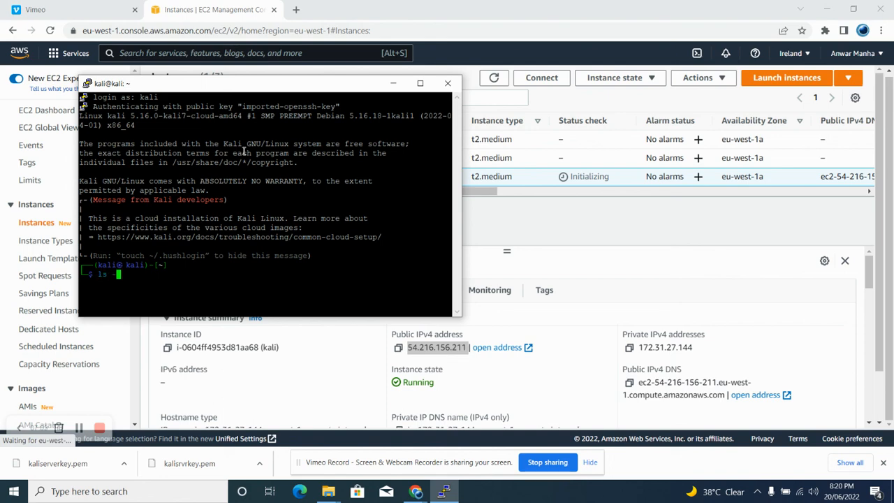
pyautogui.press('Return')
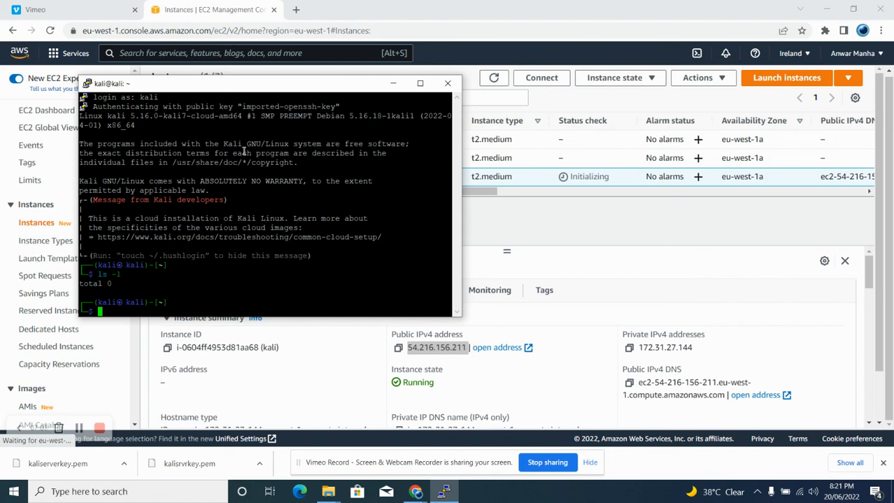
# Create the test directory with mkdir and verify it with ls -l
pyautogui.write('mkd')
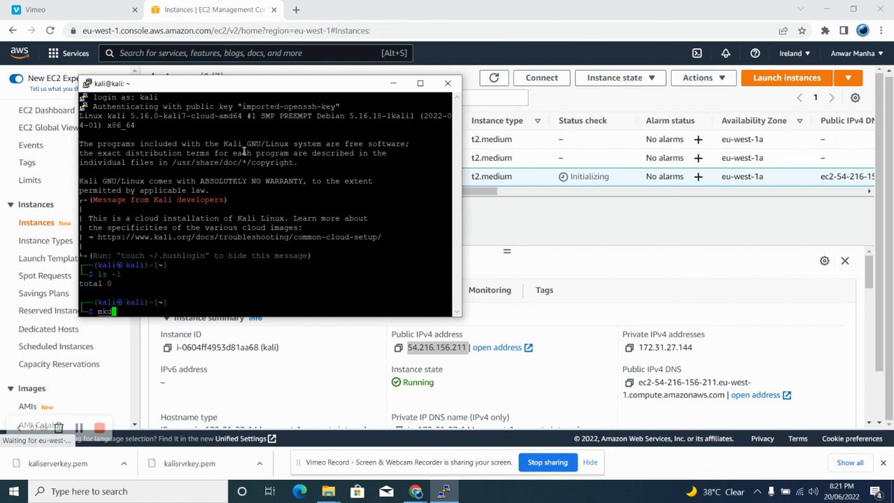
pyautogui.write('ir test')
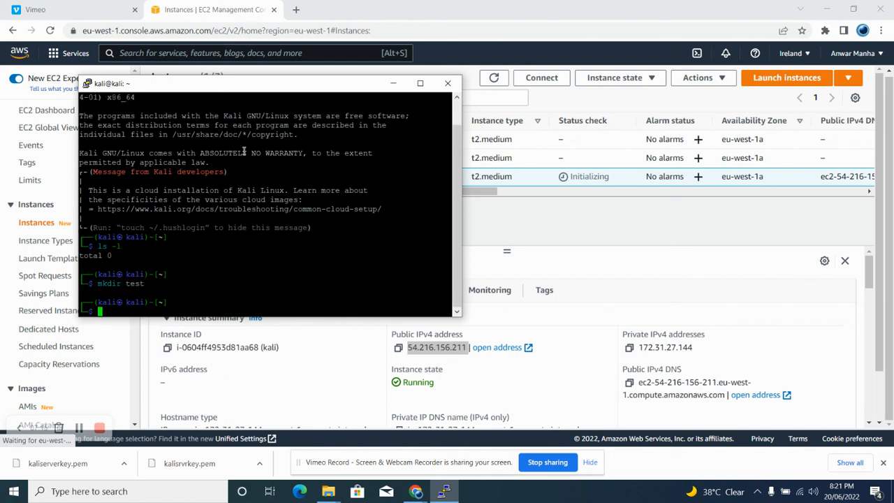
pyautogui.write('ls -l')
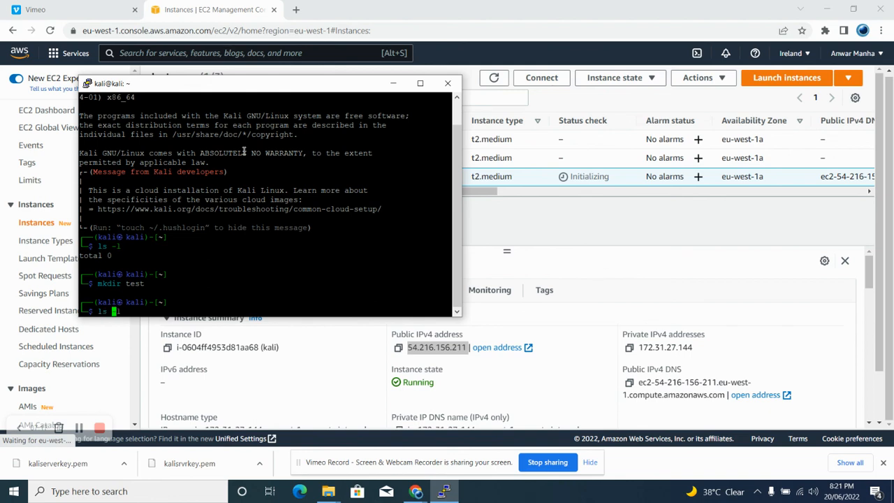
pyautogui.write('-l')
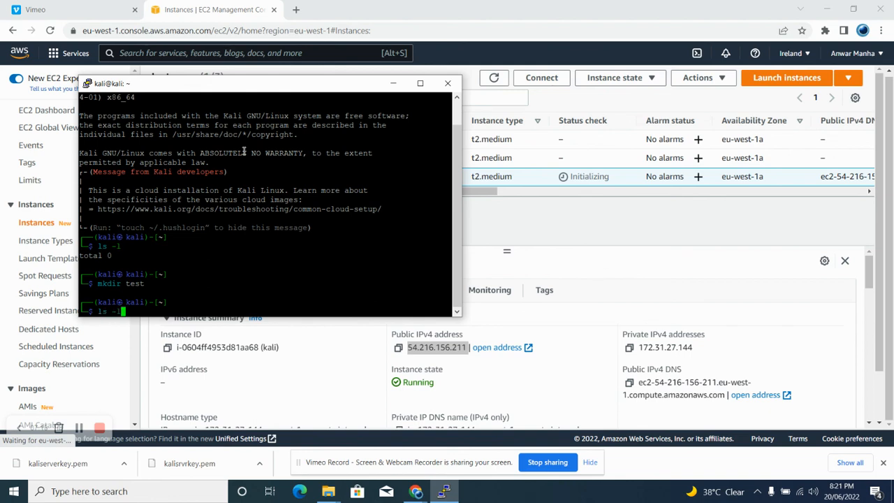
pyautogui.press('Return')
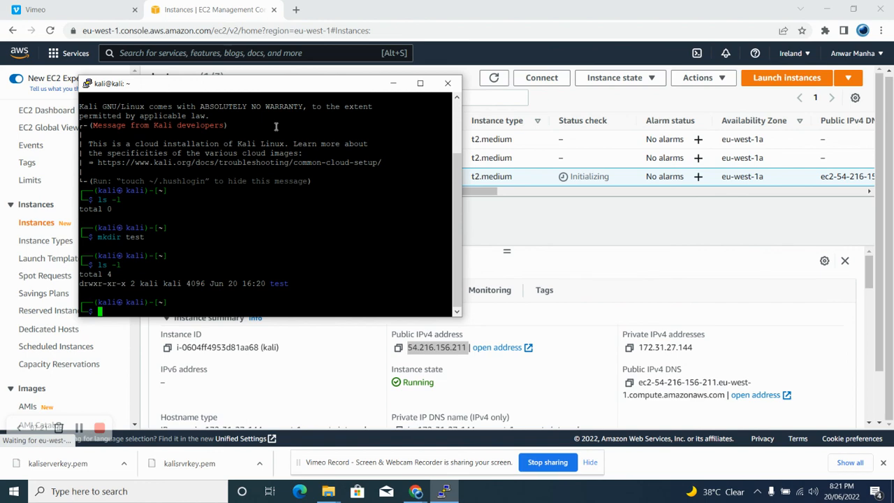
pyautogui.moveTo(223, 303)
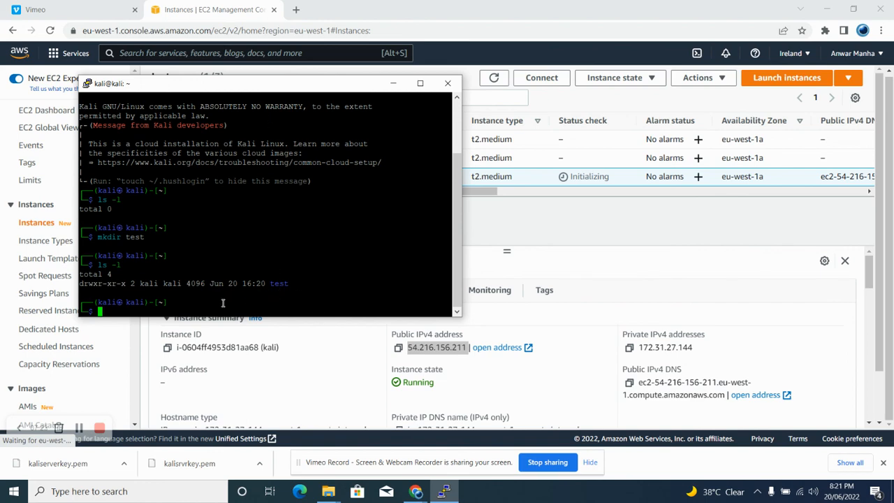
pyautogui.moveTo(400, 97)
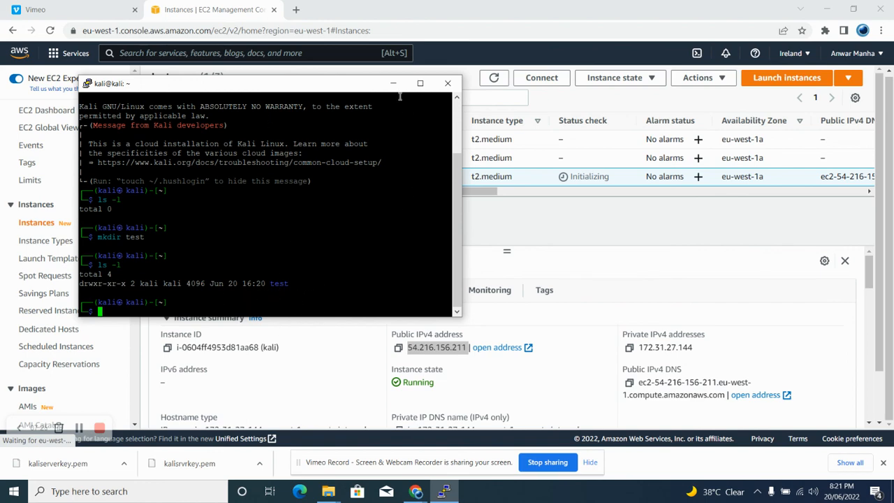
pyautogui.moveTo(394, 83)
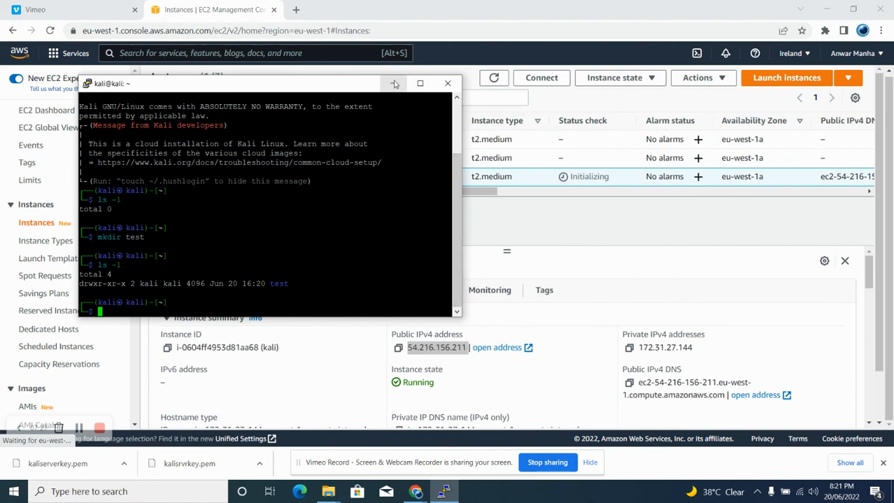
pyautogui.moveTo(423, 140)
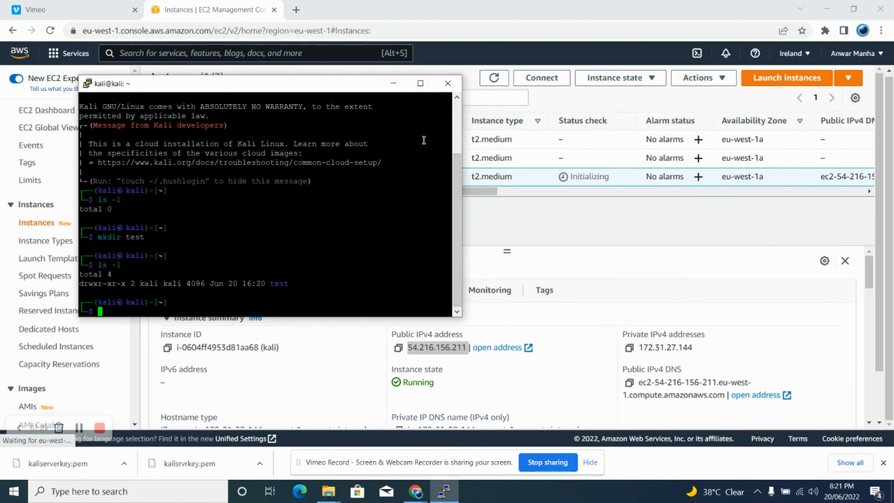